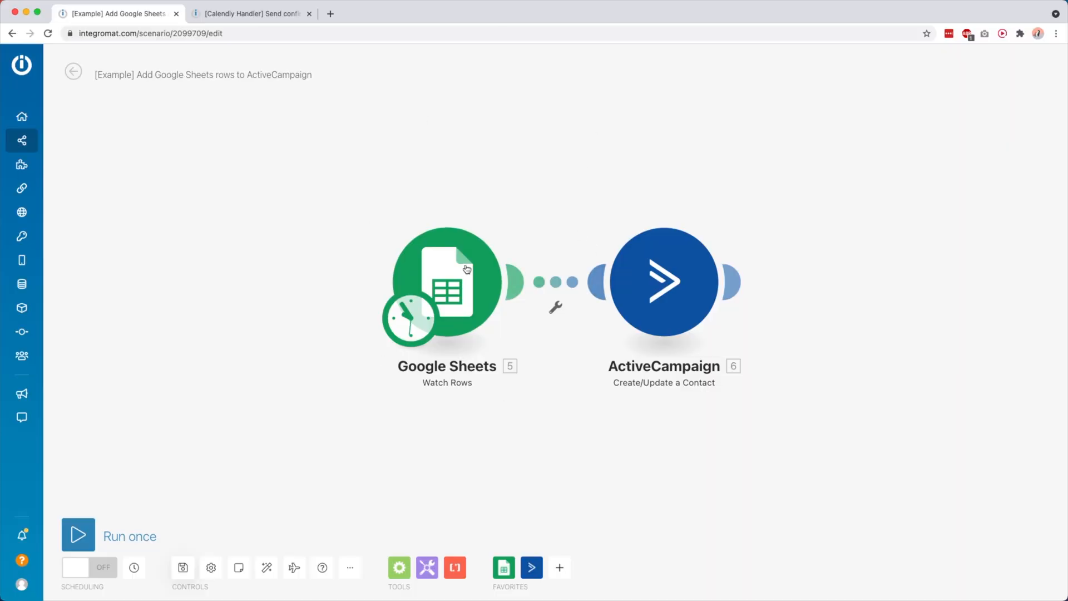
Rename the Google Sheets trigger module to 'Check for new members' and confirm.
right_click(447, 281)
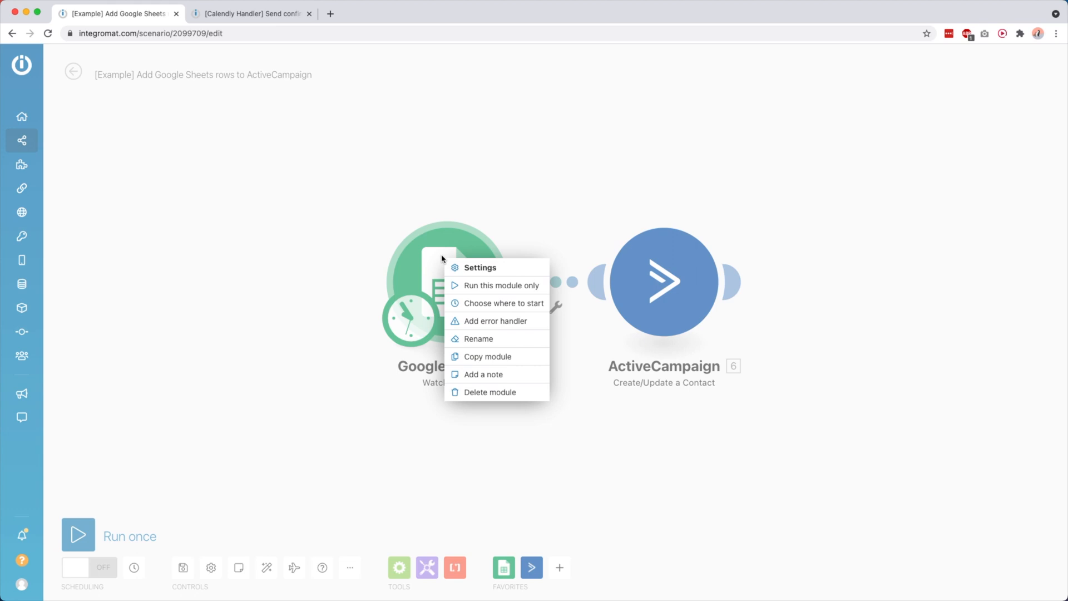
click(478, 338)
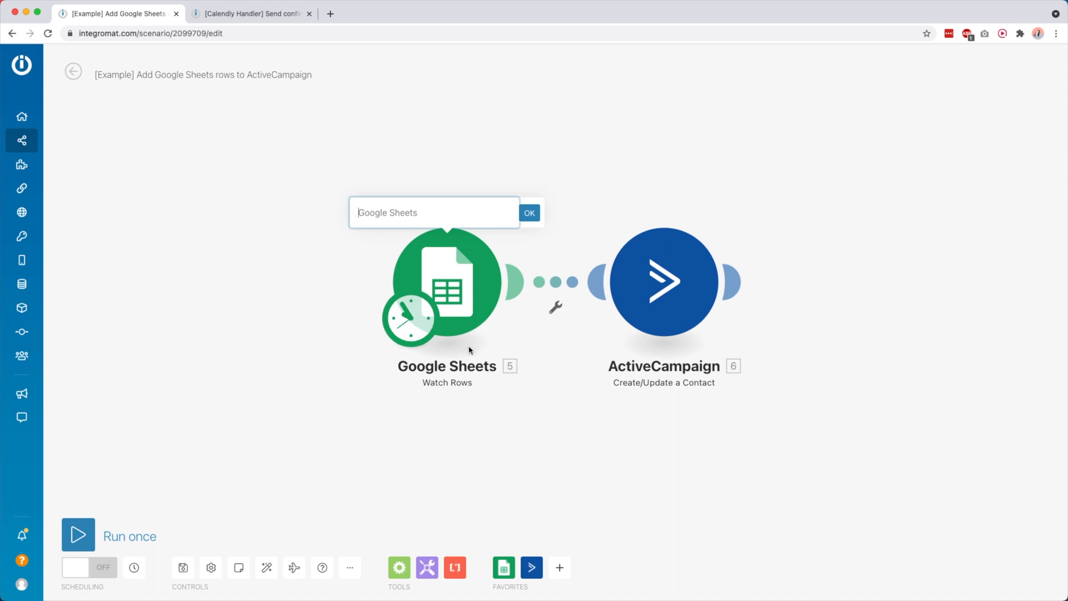
mouse_move(452, 278)
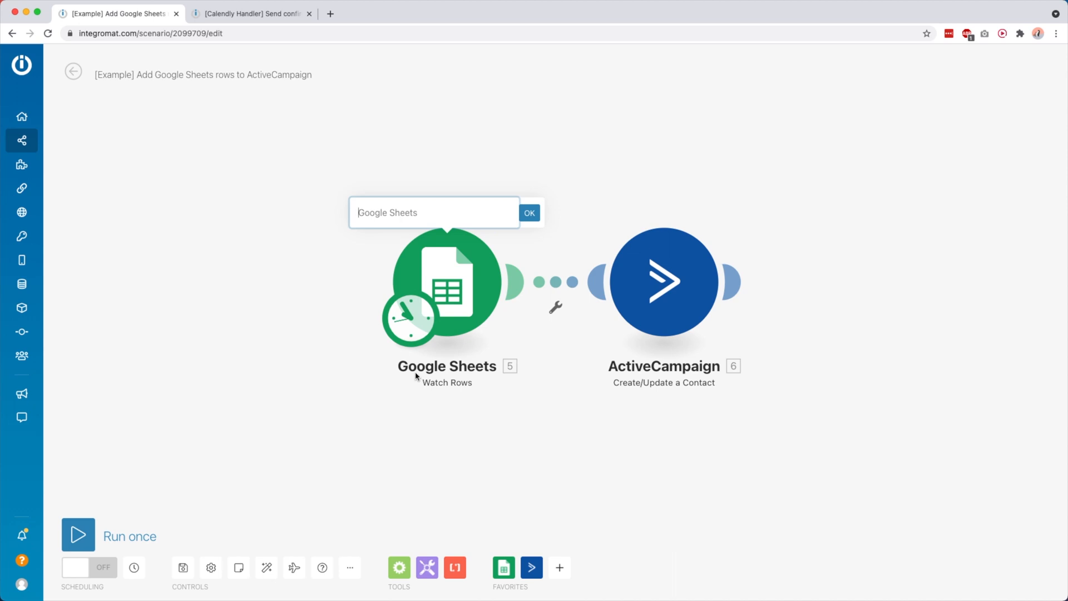
mouse_move(691, 372)
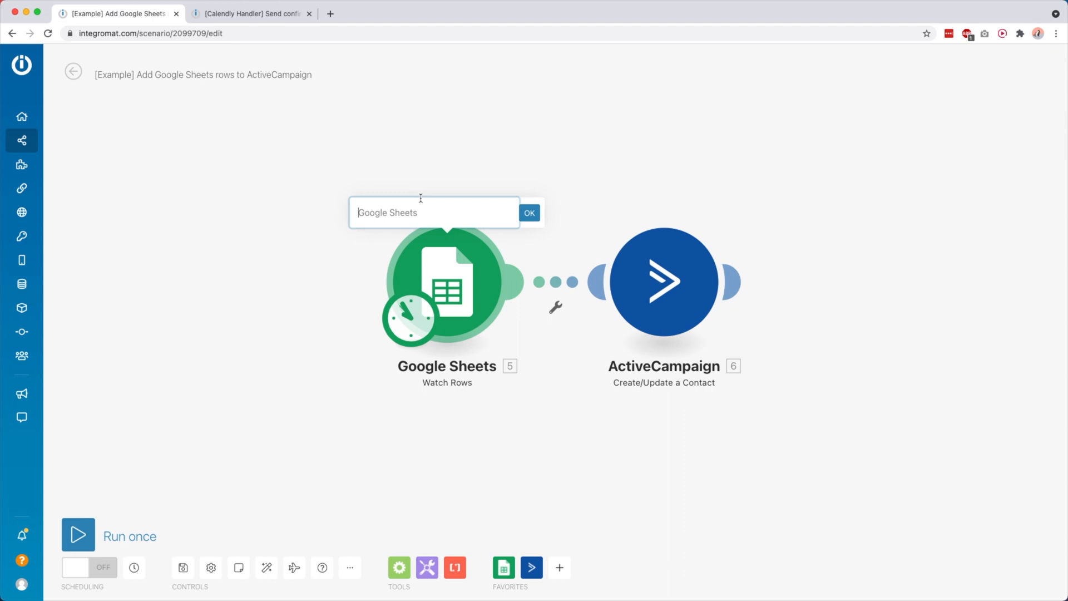
text(Check)
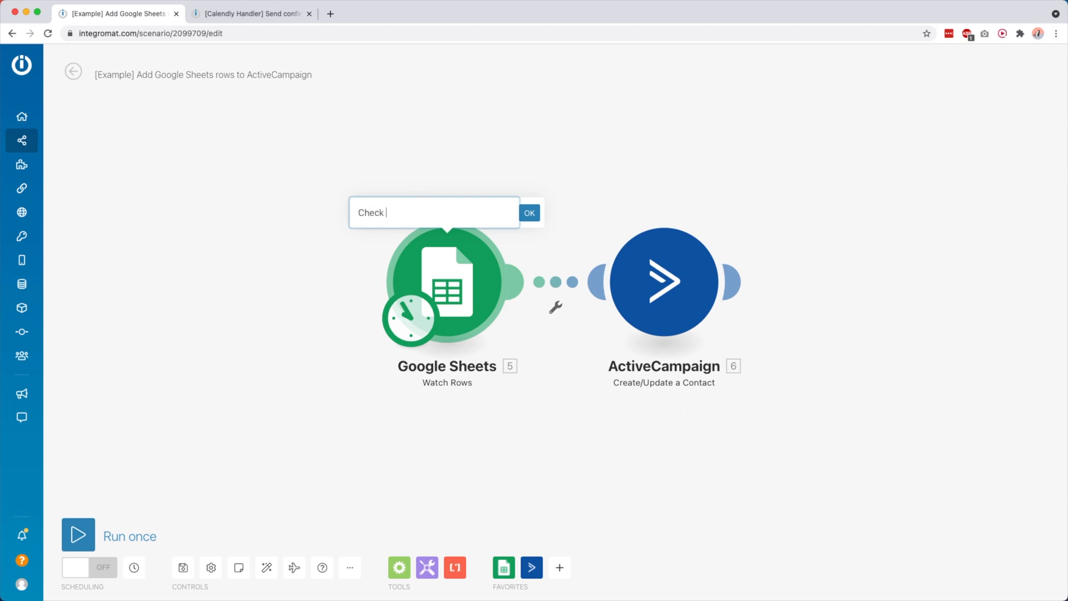
text(for new members)
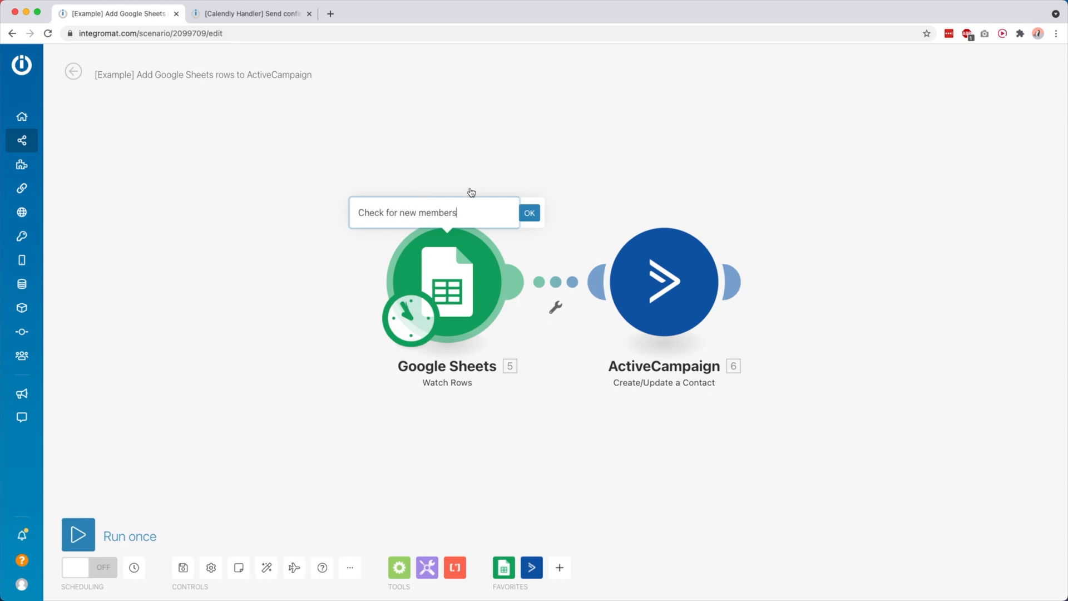
click(530, 212)
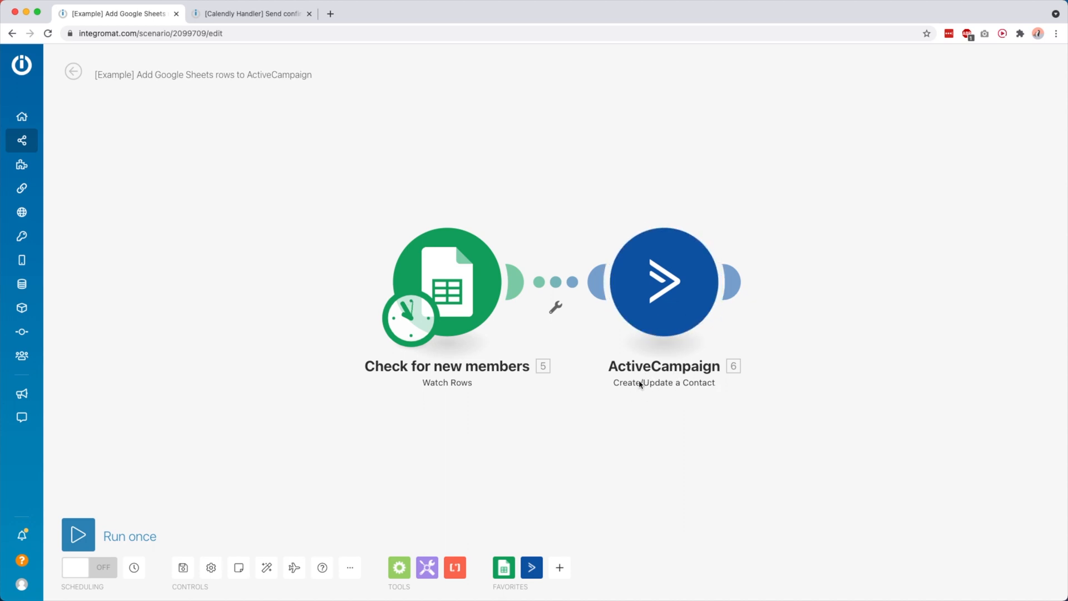
Rename the ActiveCampaign module to 'Create new contact'.
right_click(663, 282)
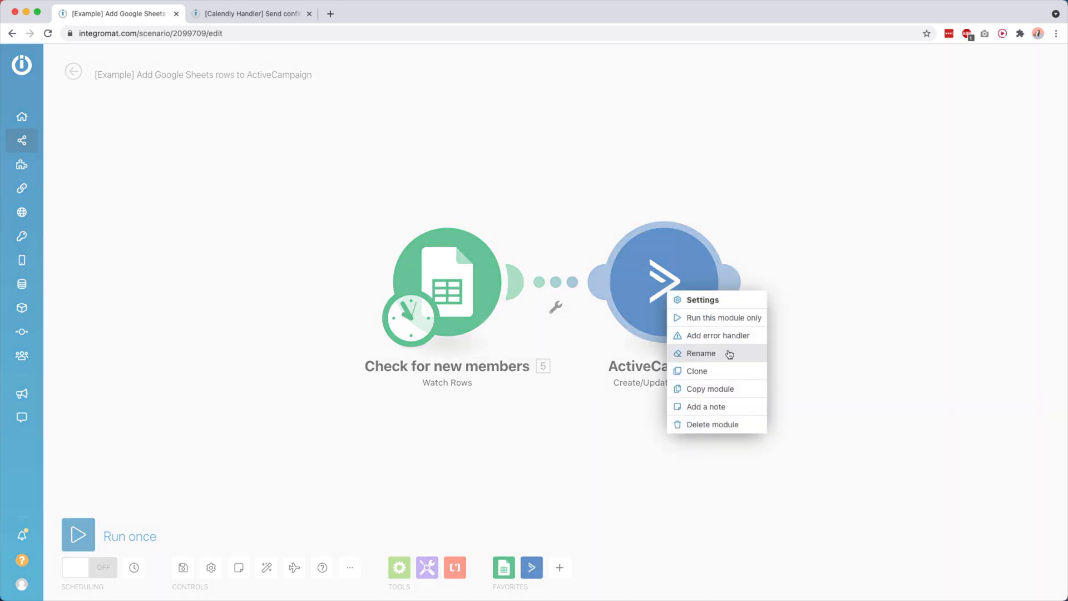
click(700, 353)
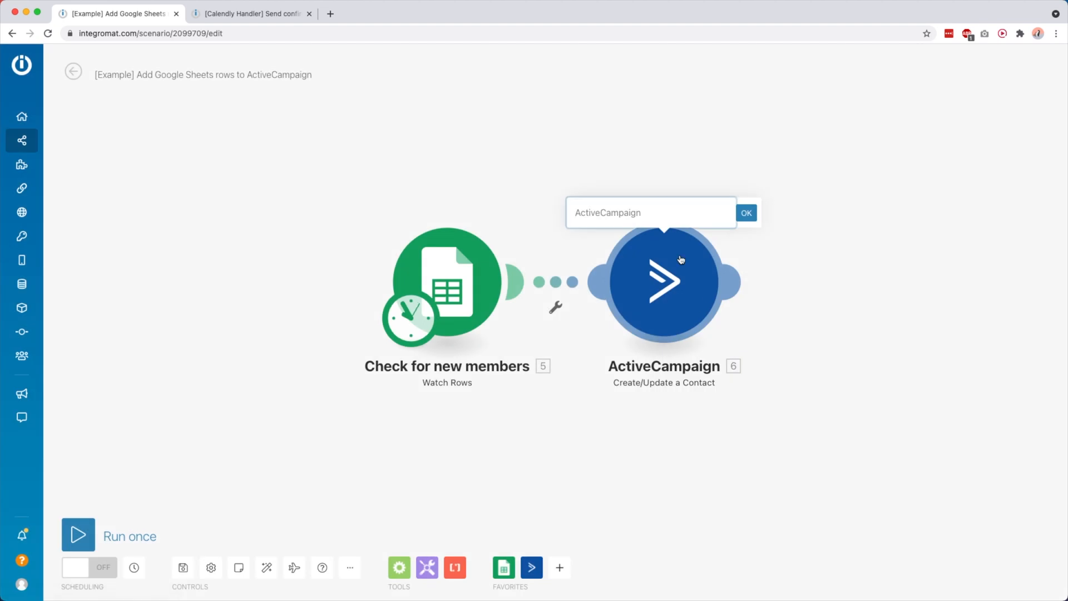
text(Create new contact)
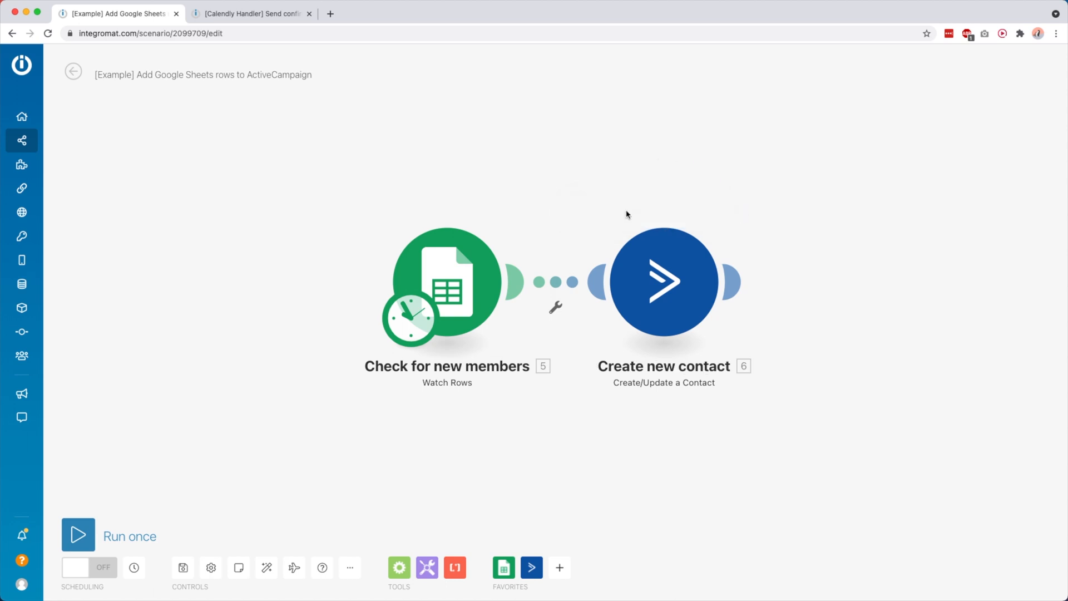
mouse_move(419, 182)
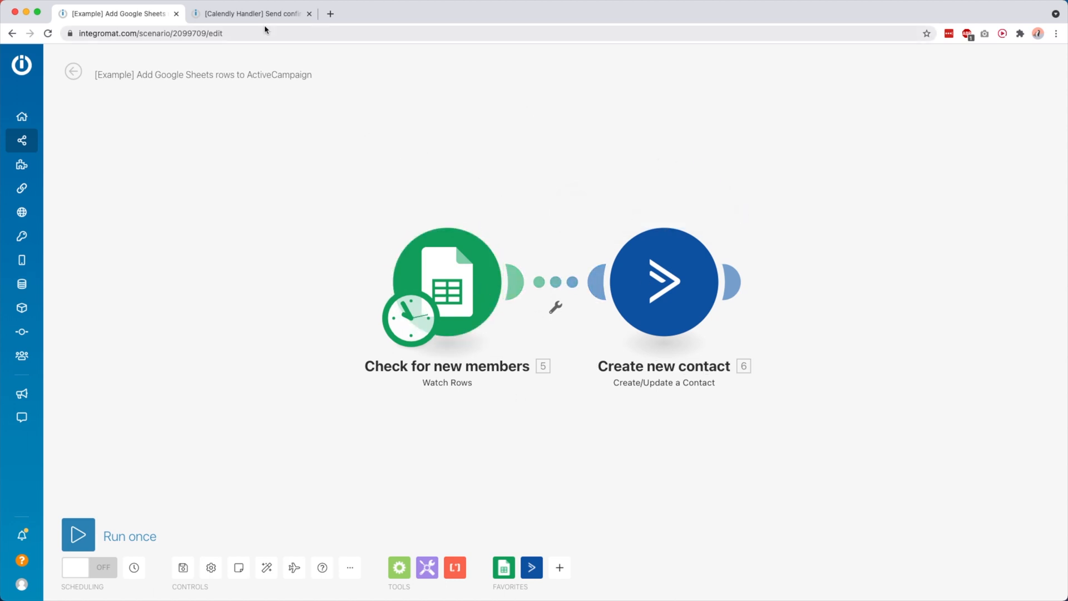
Switch to the Calendly Handler scenario showing its chain of modules and routes.
click(250, 13)
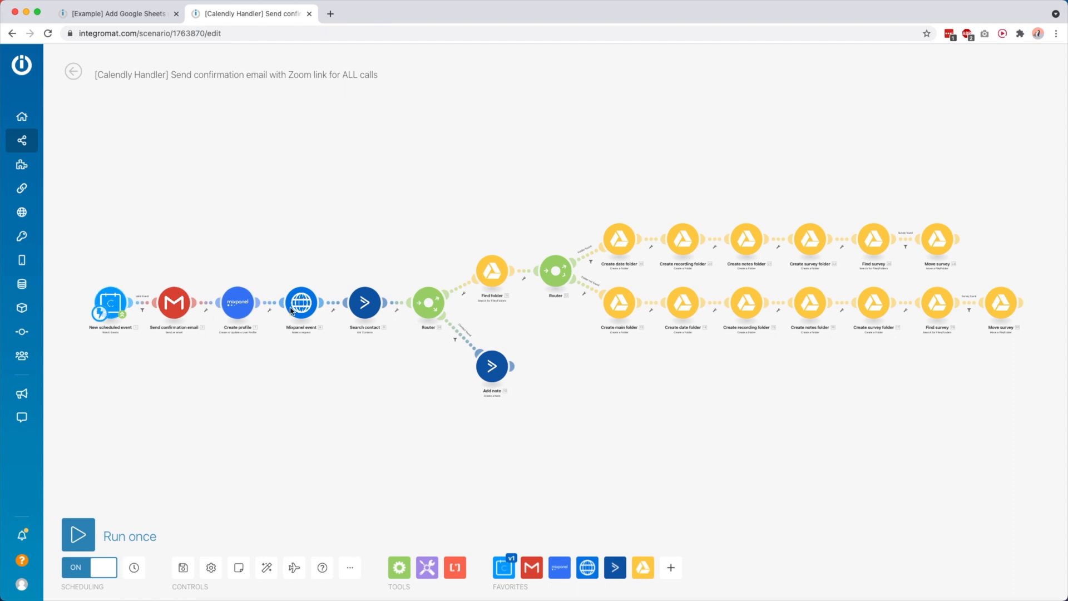
mouse_move(271, 339)
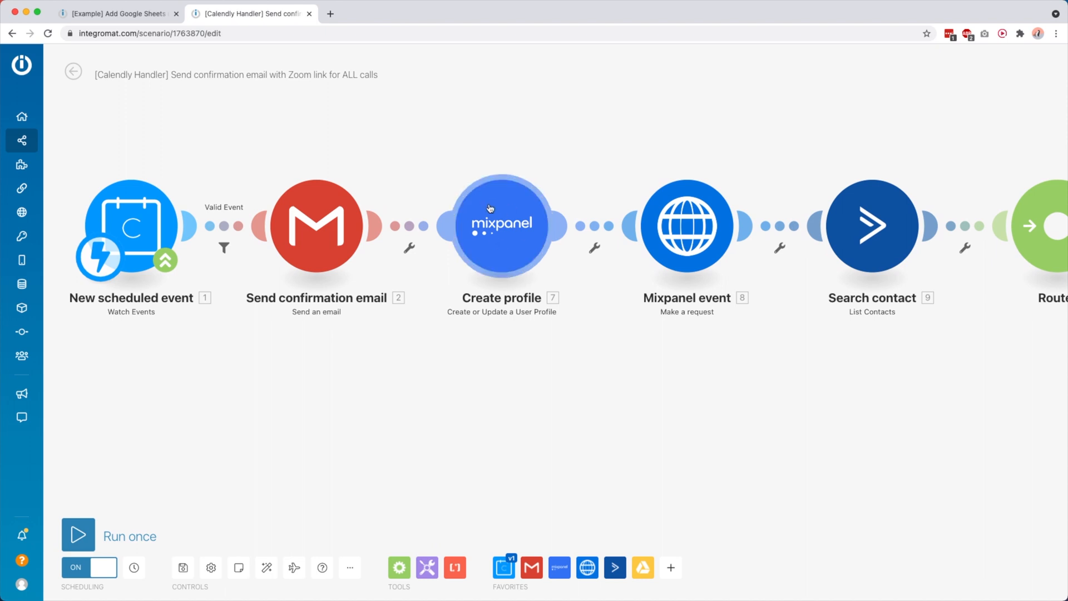
Add a note reading 'Blablablad' to the Create profile module.
right_click(502, 225)
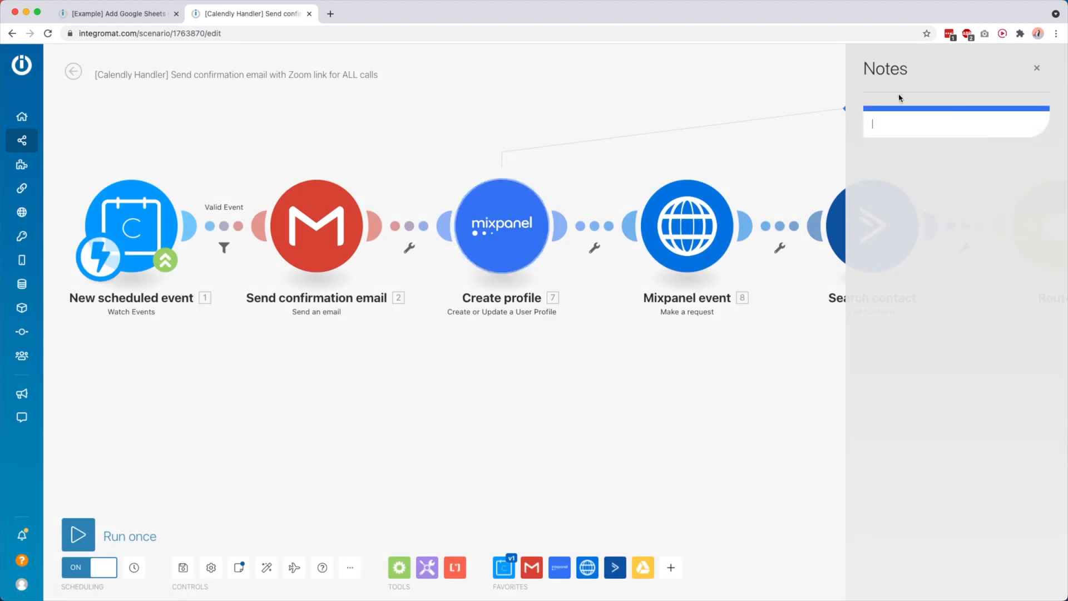
text(Blablabladiebla.)
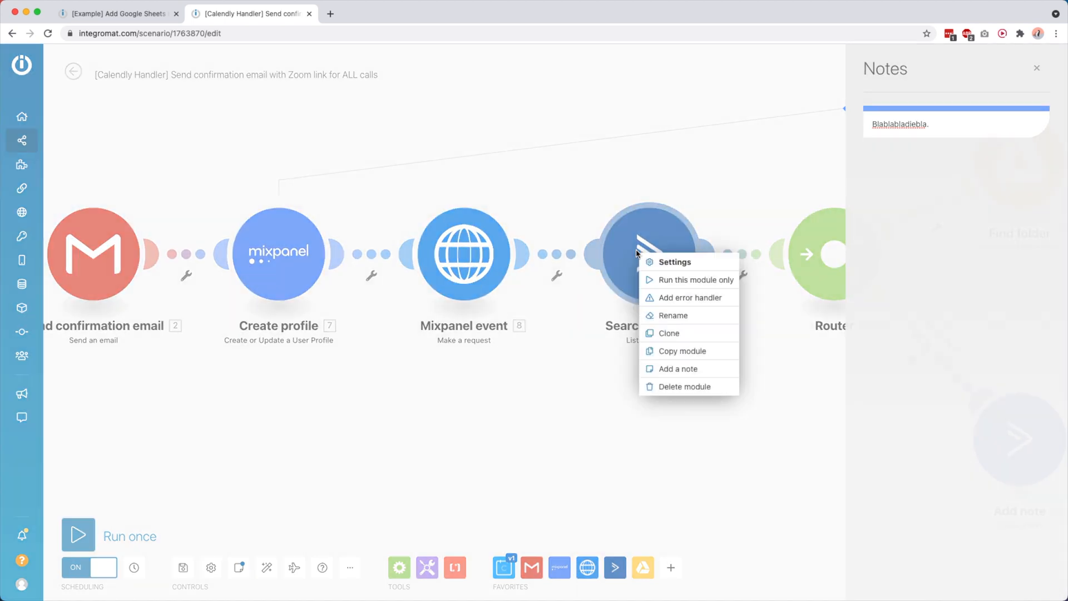
Add a note reading 'This is blabla' to the Search contact module.
click(670, 372)
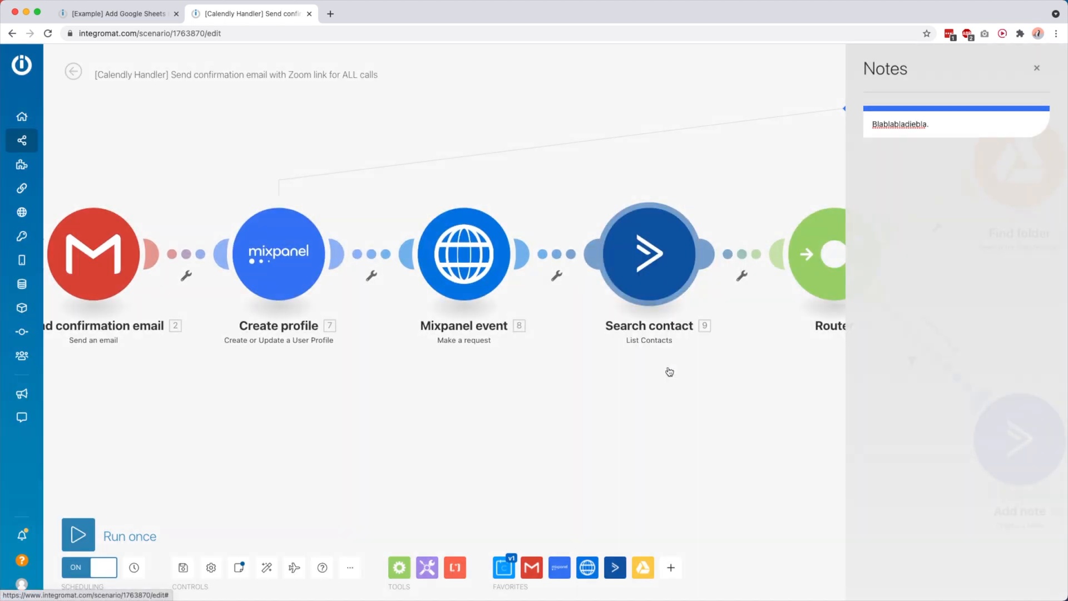
text(This is)
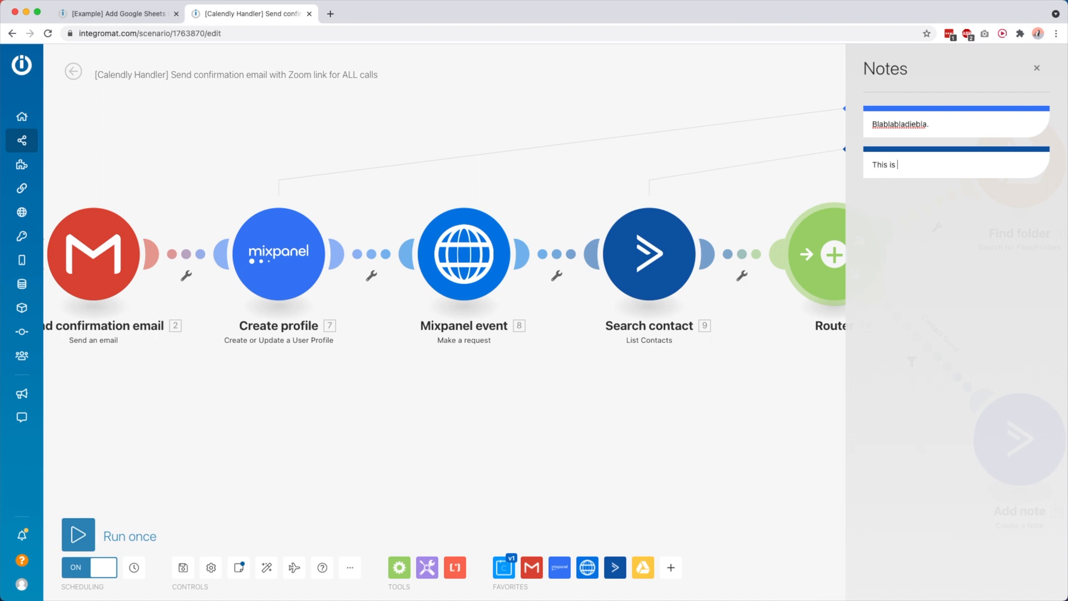
text(blabla)
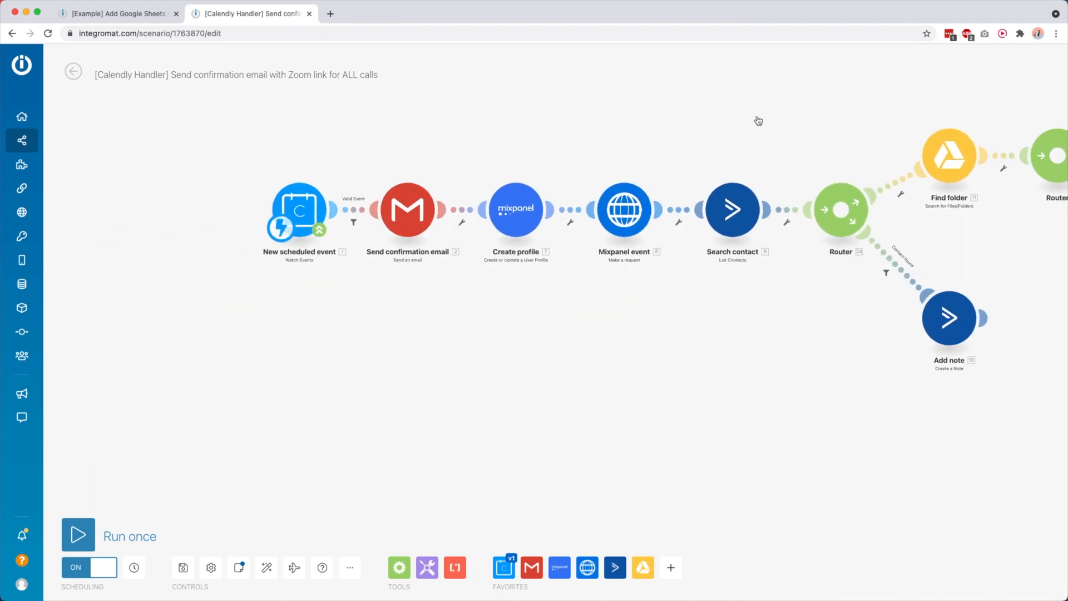
click(238, 566)
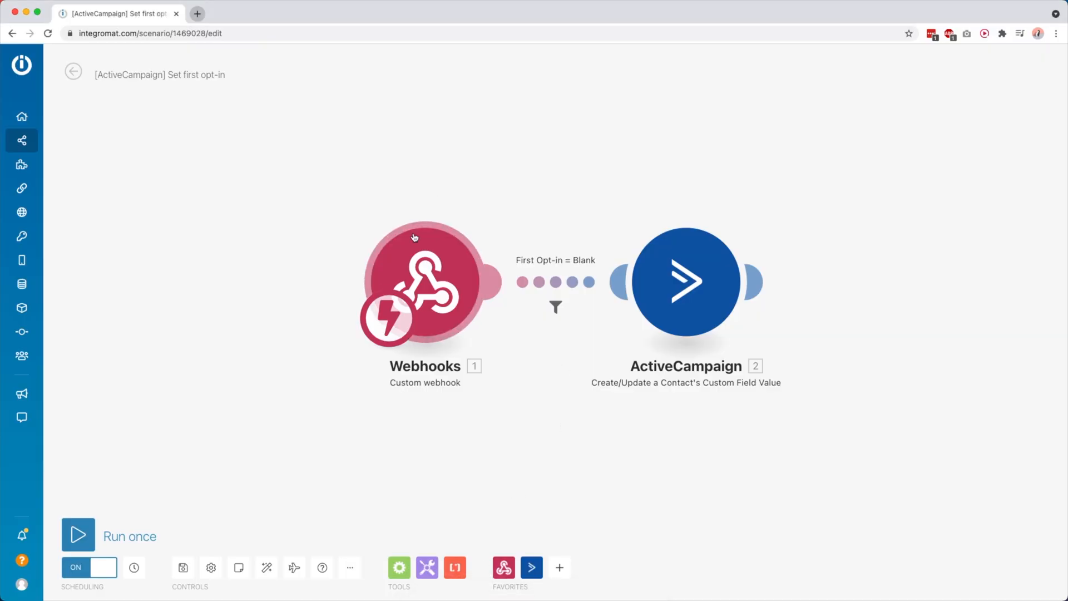
right_click(424, 281)
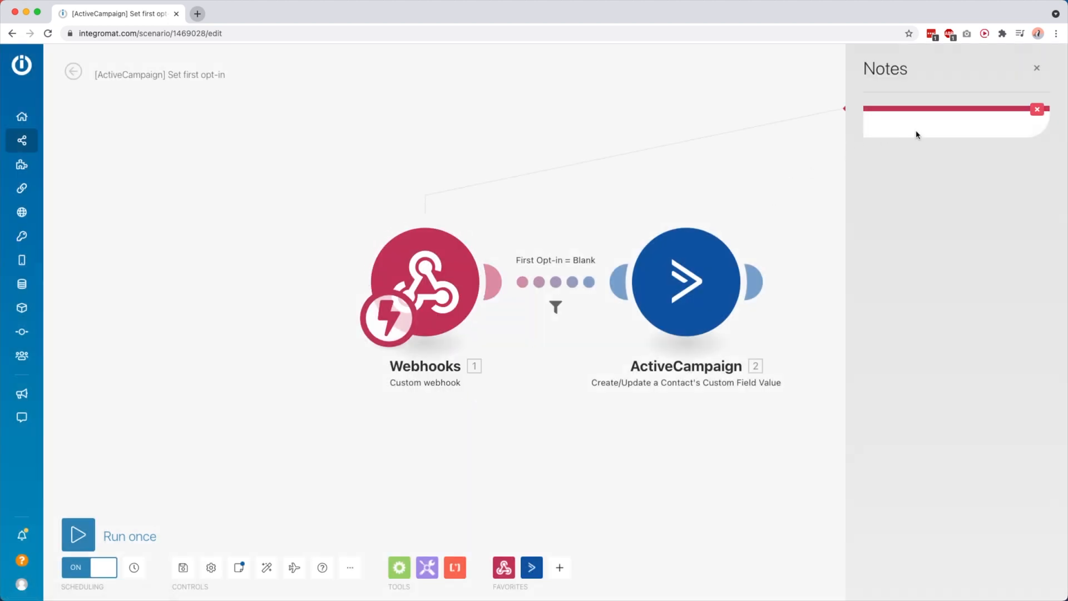
text(Using this webhook in automation: https://maxvancollenburg.activehosted.com/series/123)
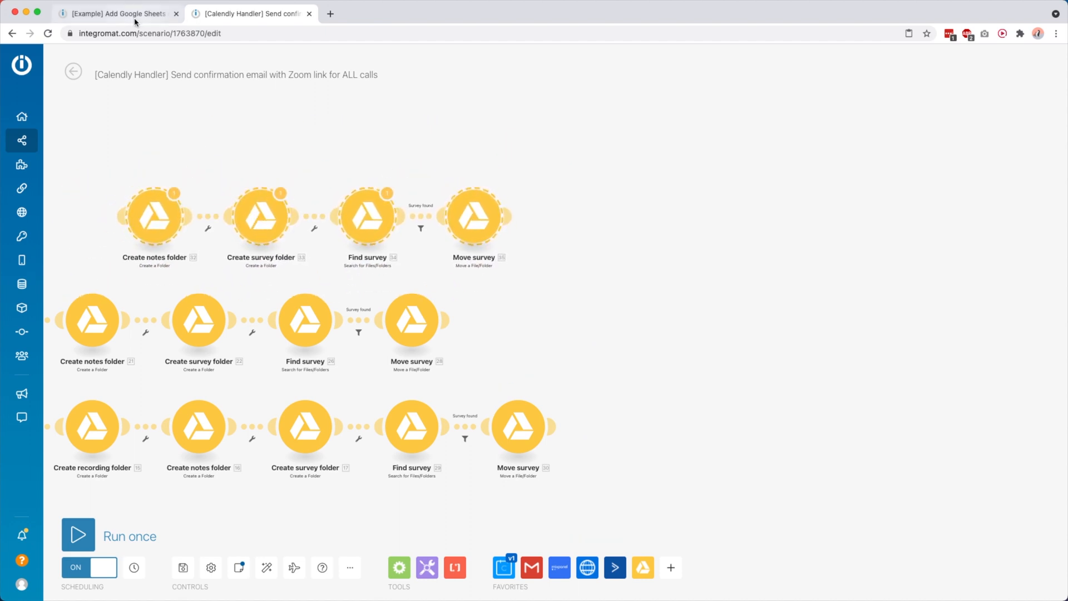
Return to the [Example] Add Google Sheets rows to ActiveCampaign scenario.
click(116, 13)
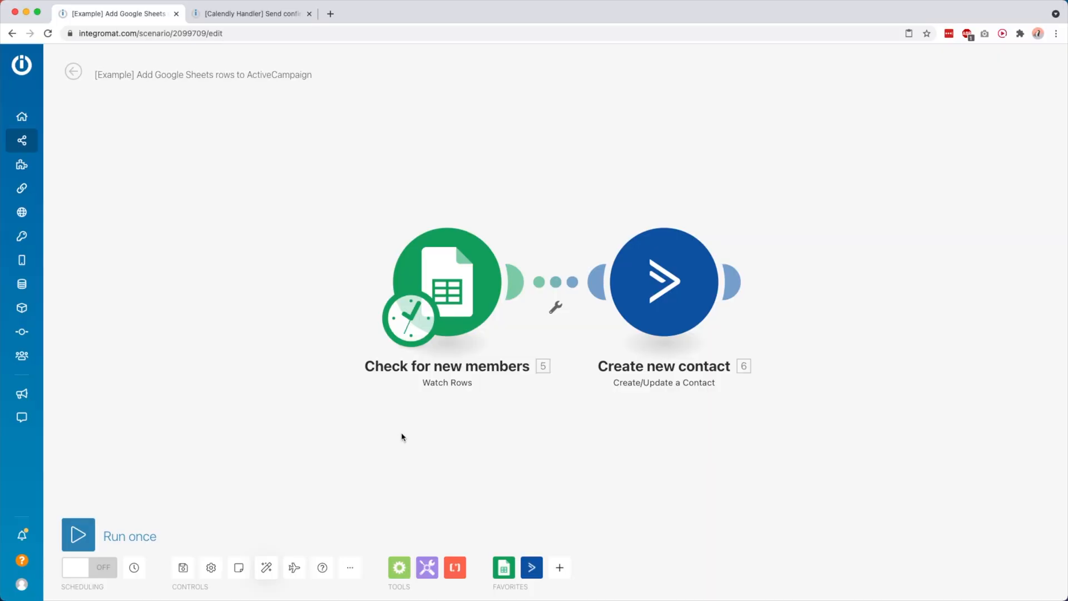
mouse_move(618, 179)
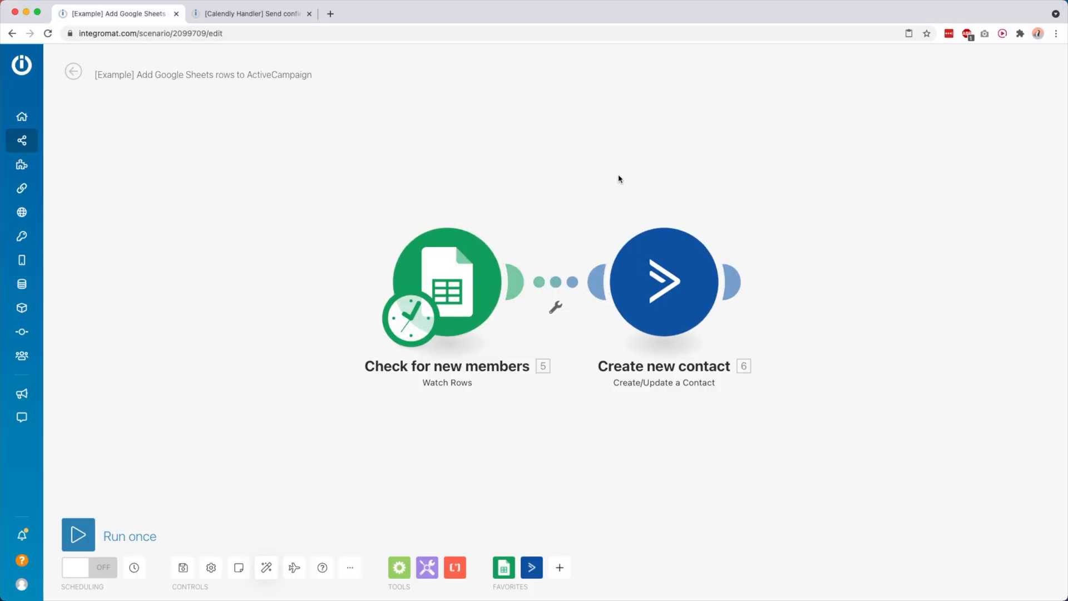
Show the Create new contact module's field mapping settings.
click(663, 281)
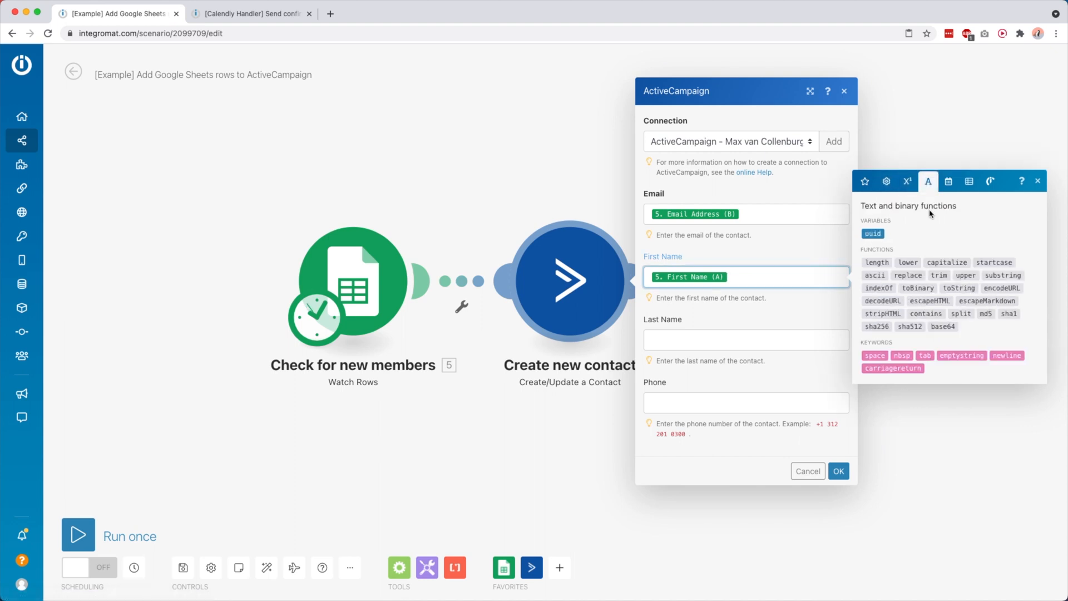
Show the date and time functions in the First Name mapping panel.
click(948, 182)
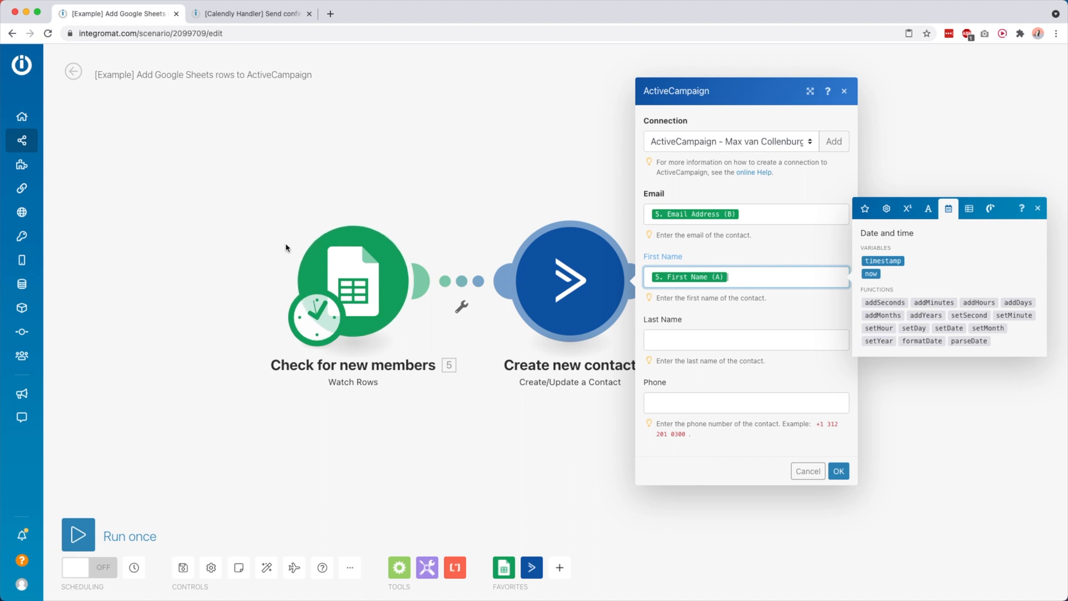
mouse_move(377, 266)
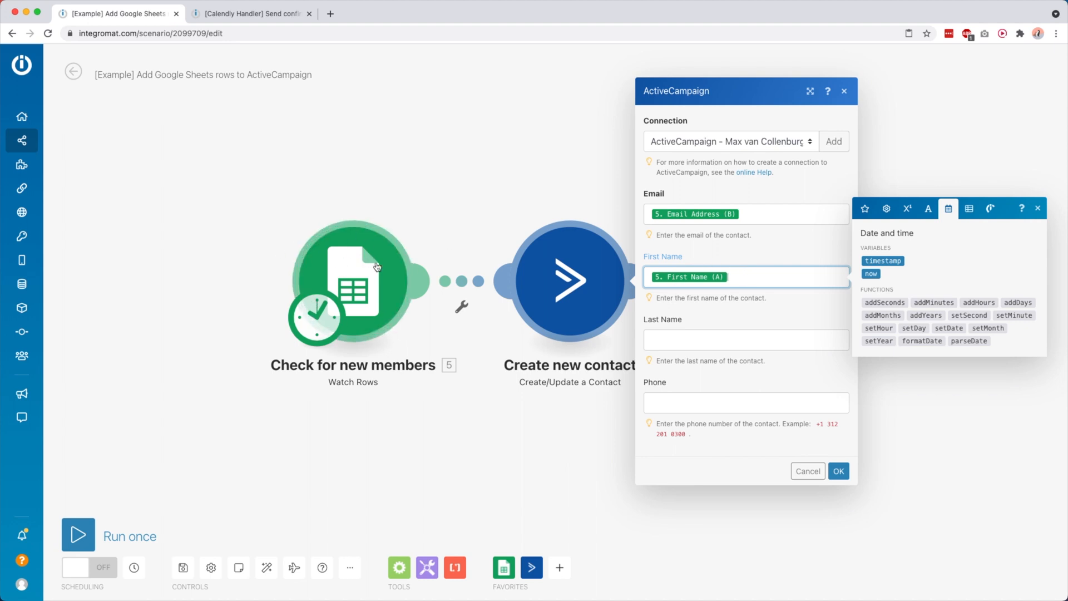
mouse_move(378, 365)
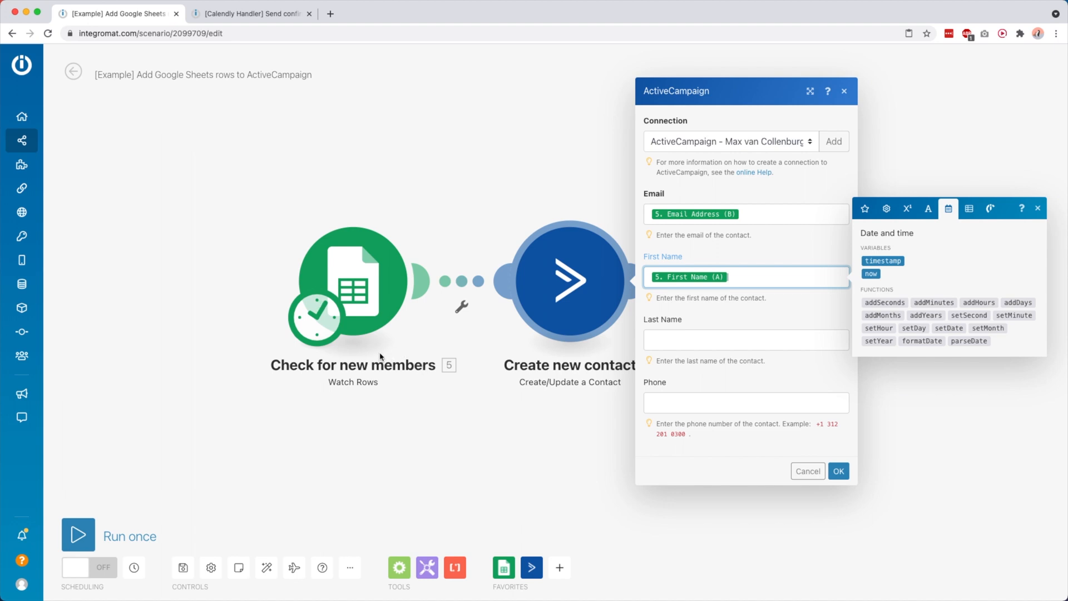
mouse_move(570, 312)
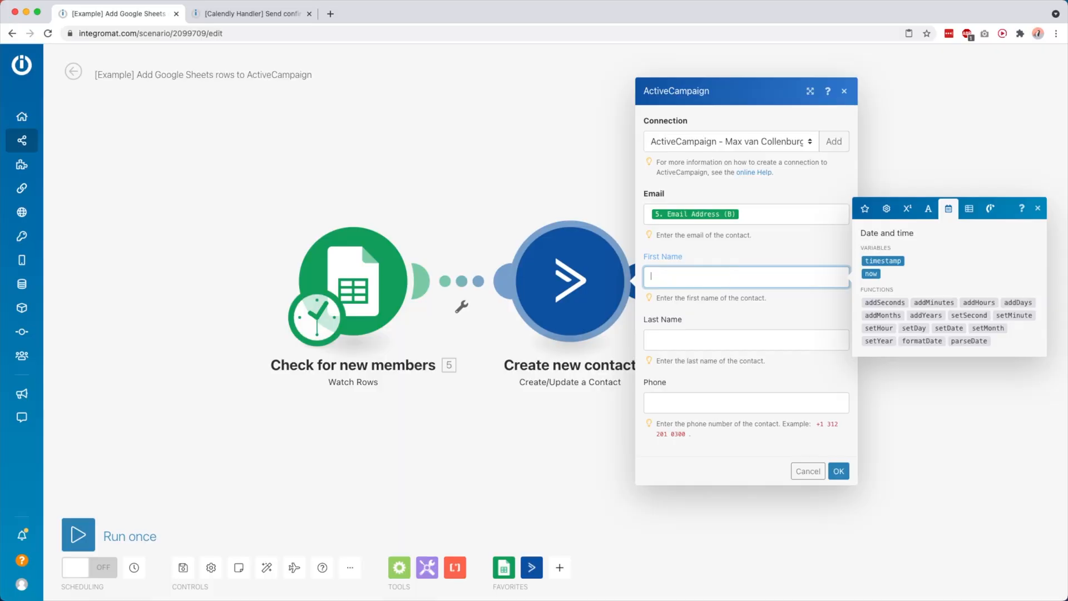
Wrap the sheet's First Name (A) in the startcase text function and save the module.
click(927, 180)
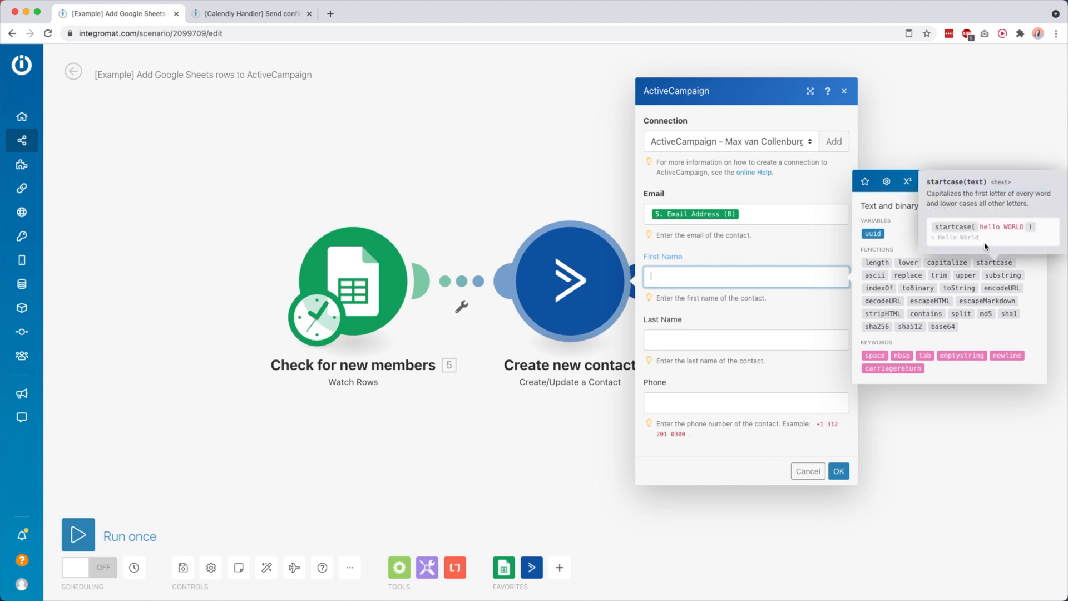
mouse_move(991, 227)
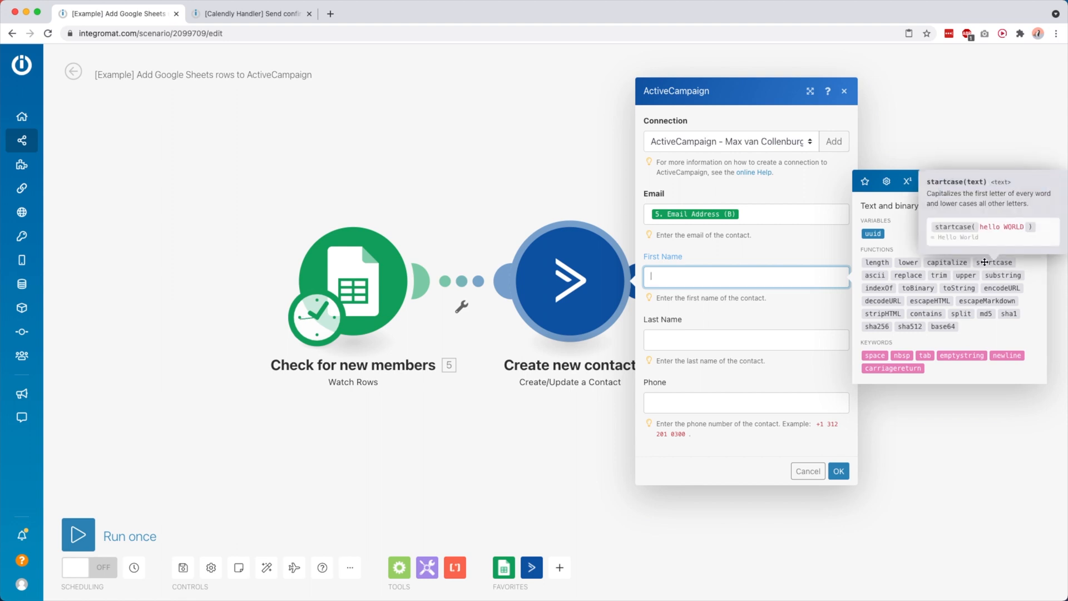
click(993, 262)
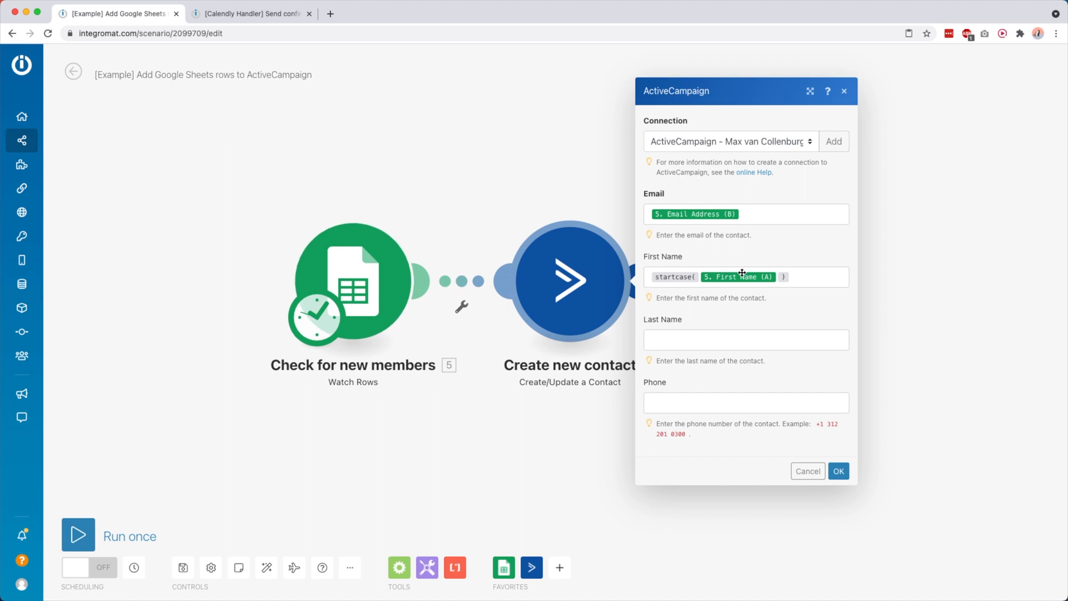
click(837, 470)
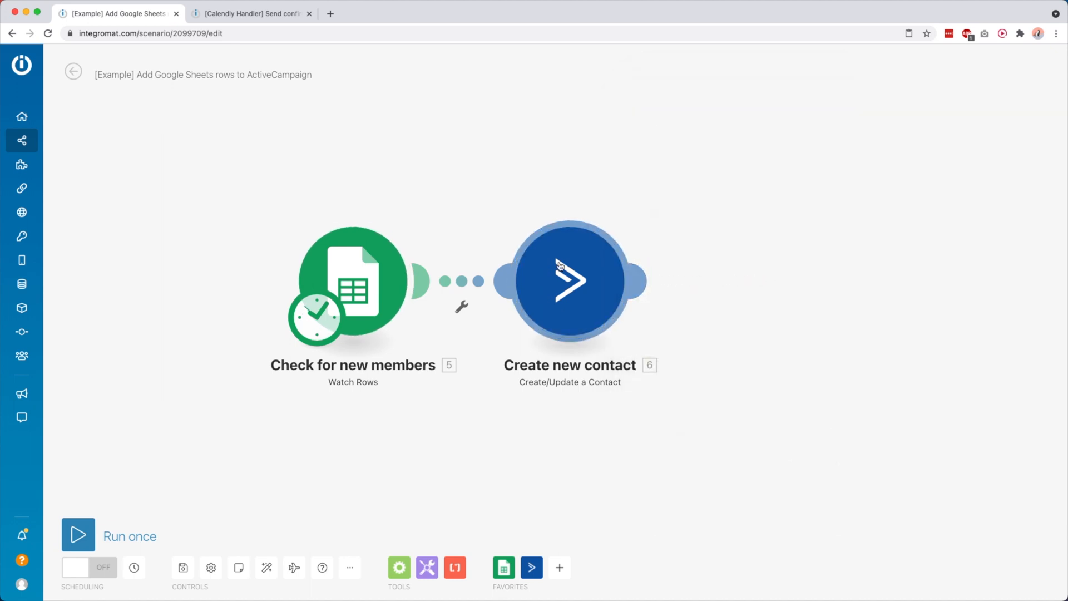
Review the startcase First Name mapping, then switch to the Demio webinar registration scenario.
click(568, 280)
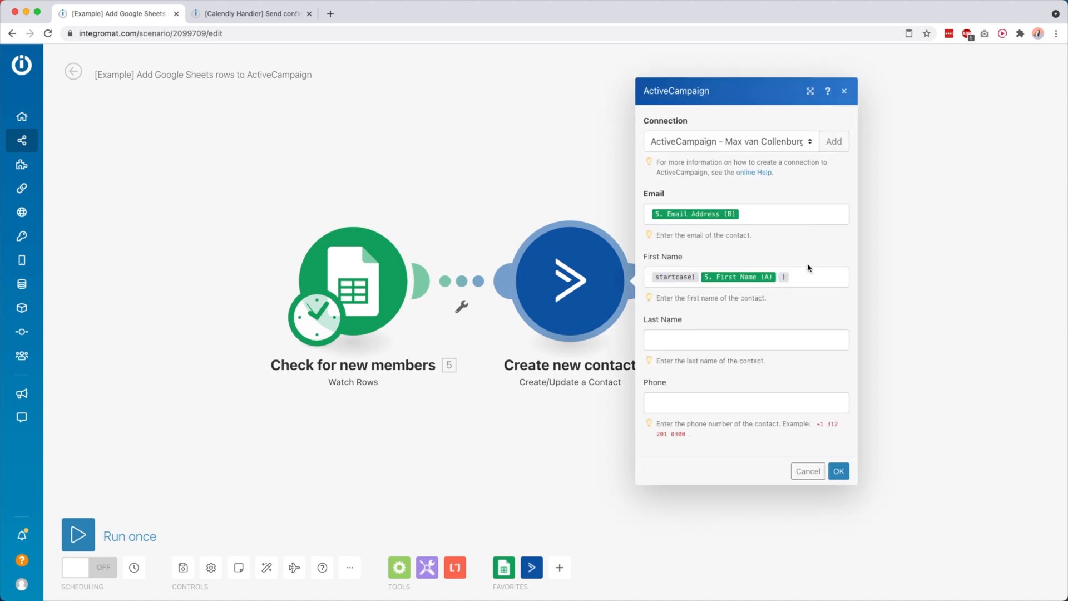
click(746, 277)
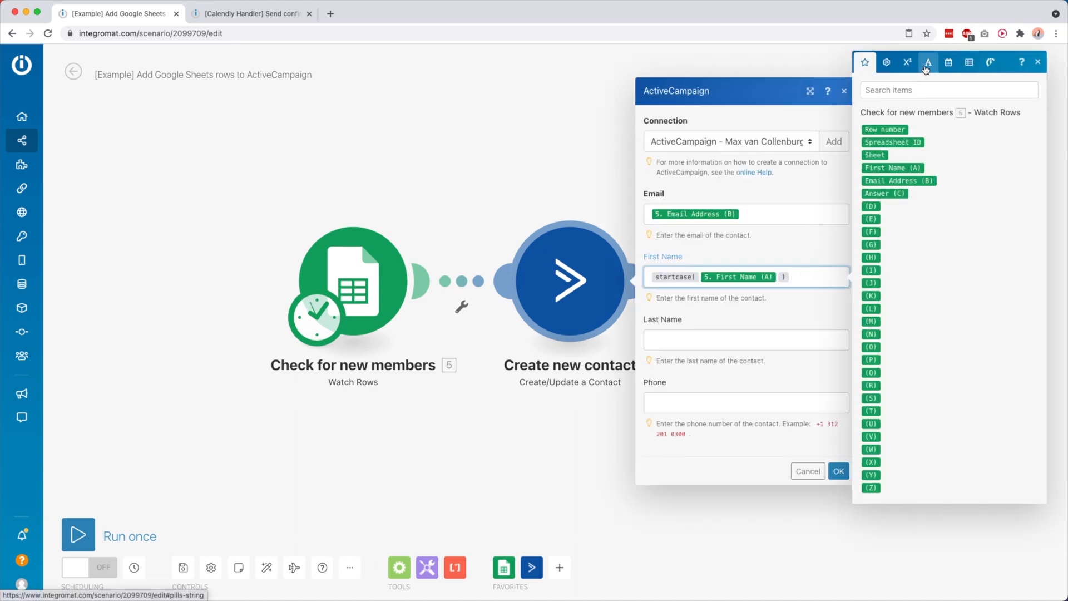
mouse_move(948, 63)
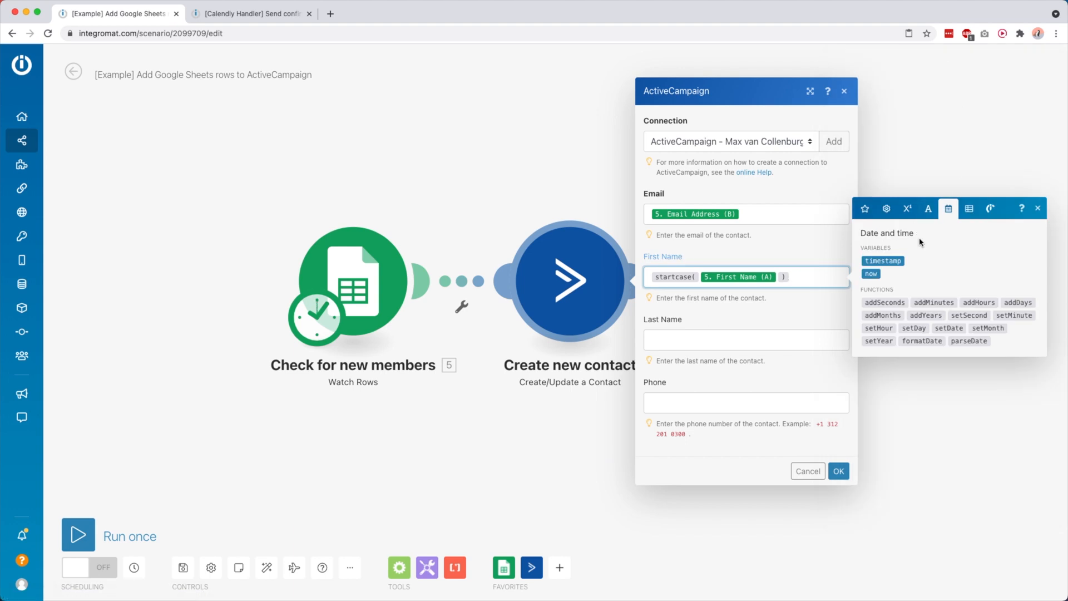
click(250, 13)
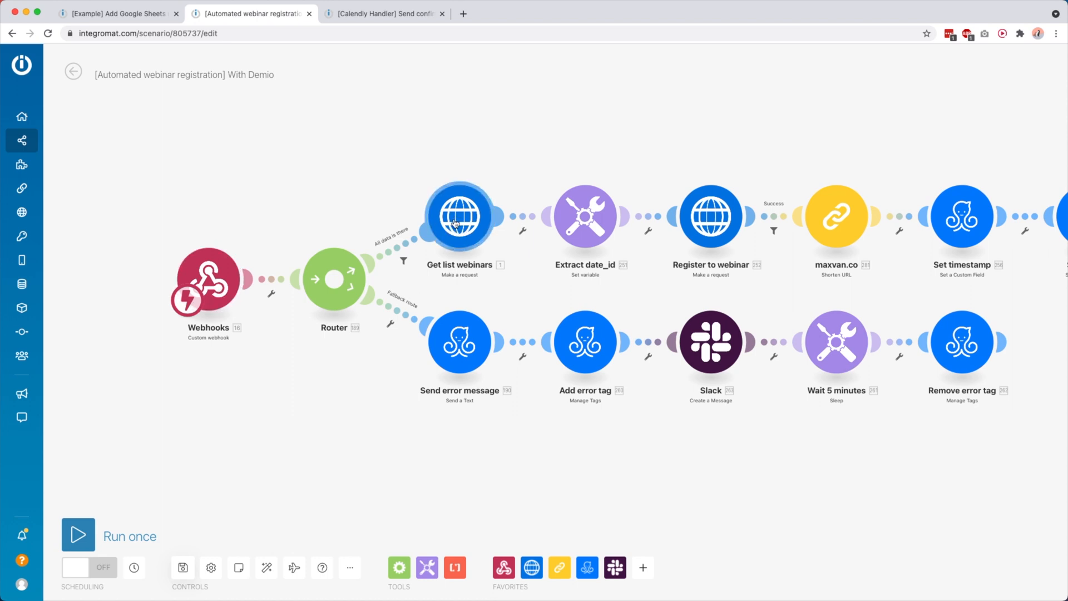
Bring up the Get list webinars HTTP module with its GET request to Demio.
click(459, 216)
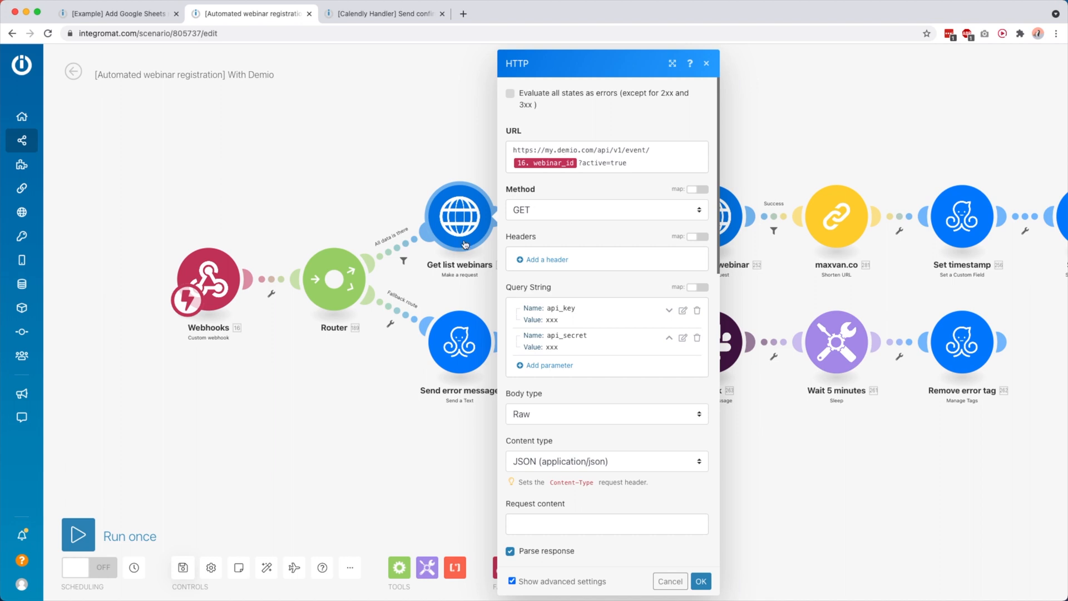
mouse_move(455, 202)
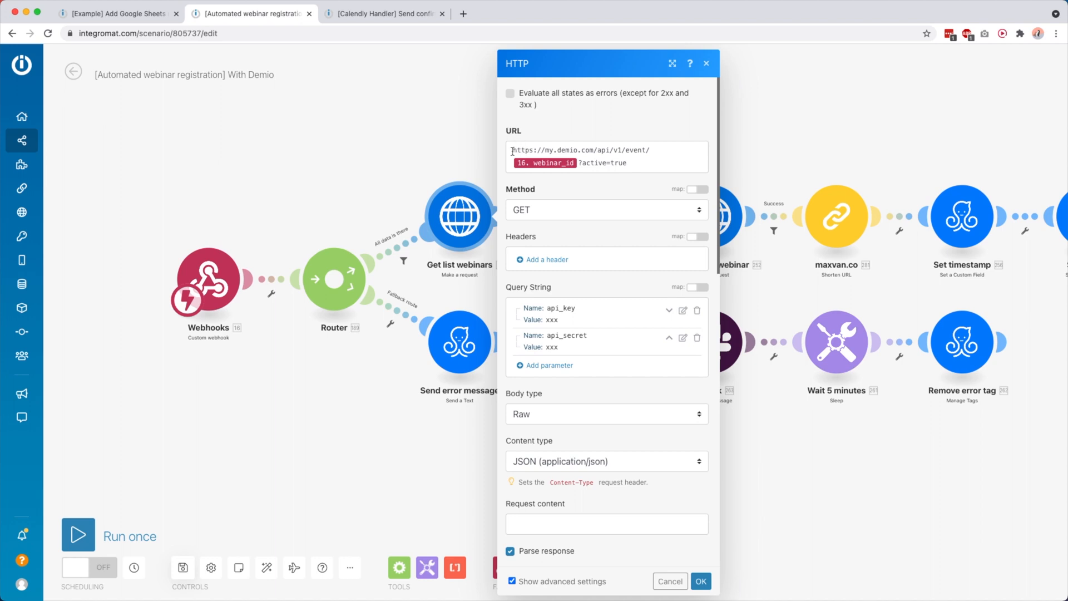
mouse_move(534, 338)
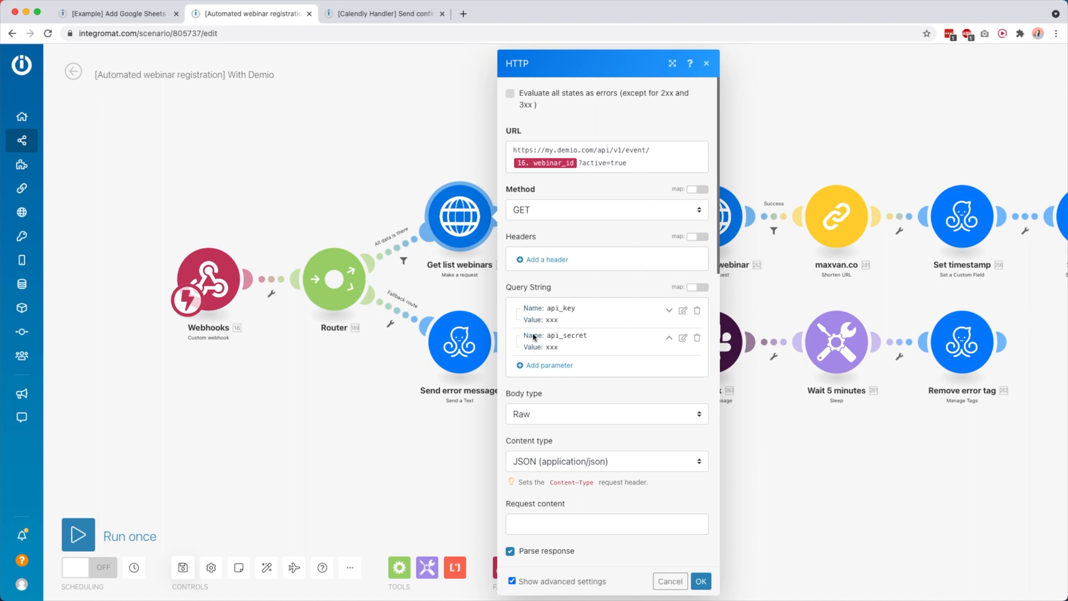
mouse_move(551, 315)
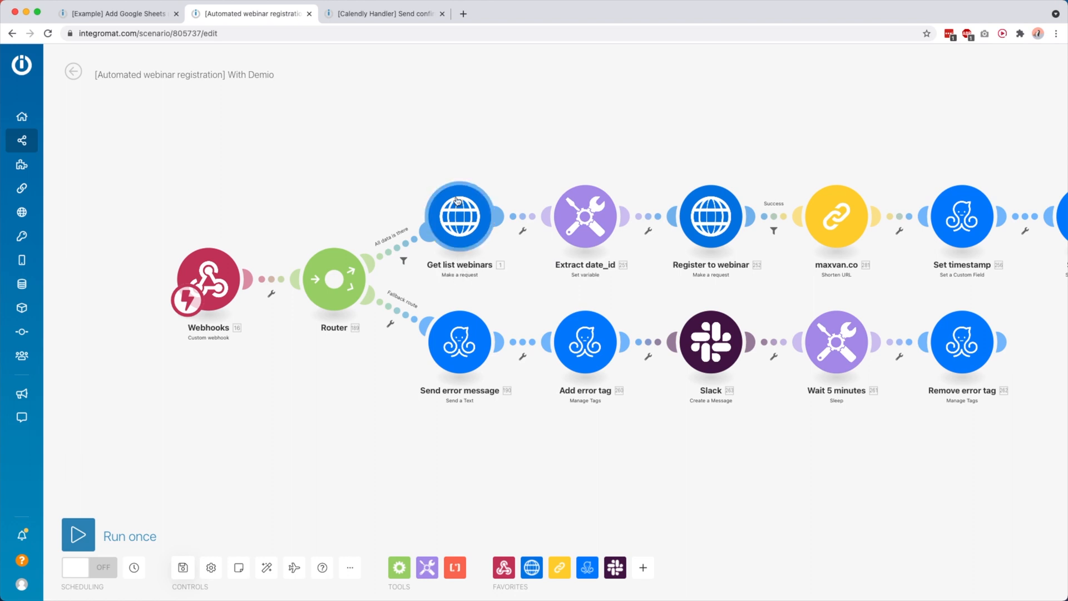
mouse_move(334, 245)
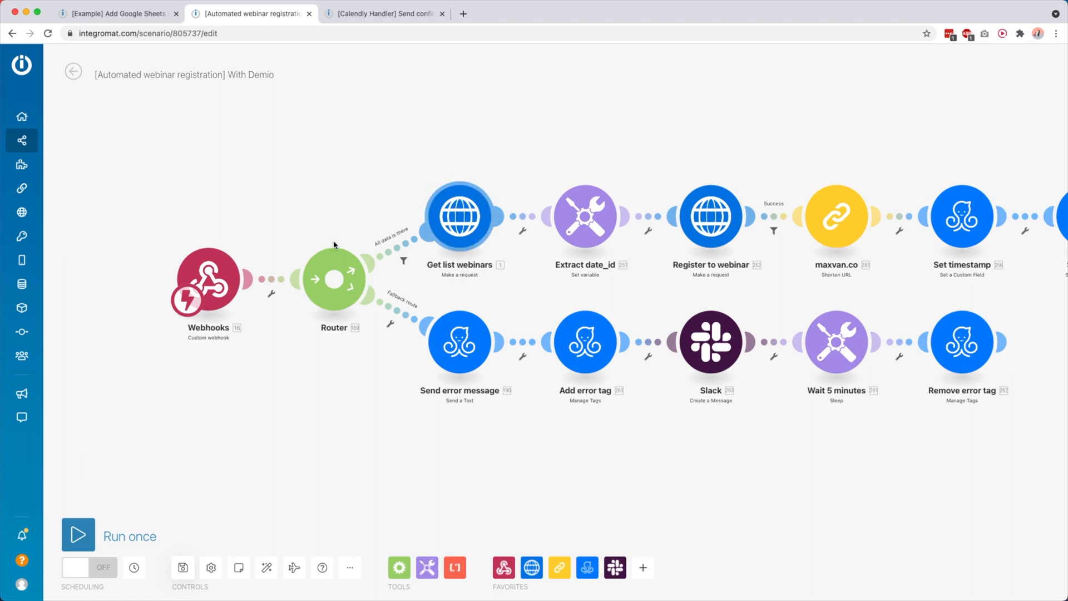
Review the Webhooks trigger's webhook and URL, then close its settings.
click(206, 279)
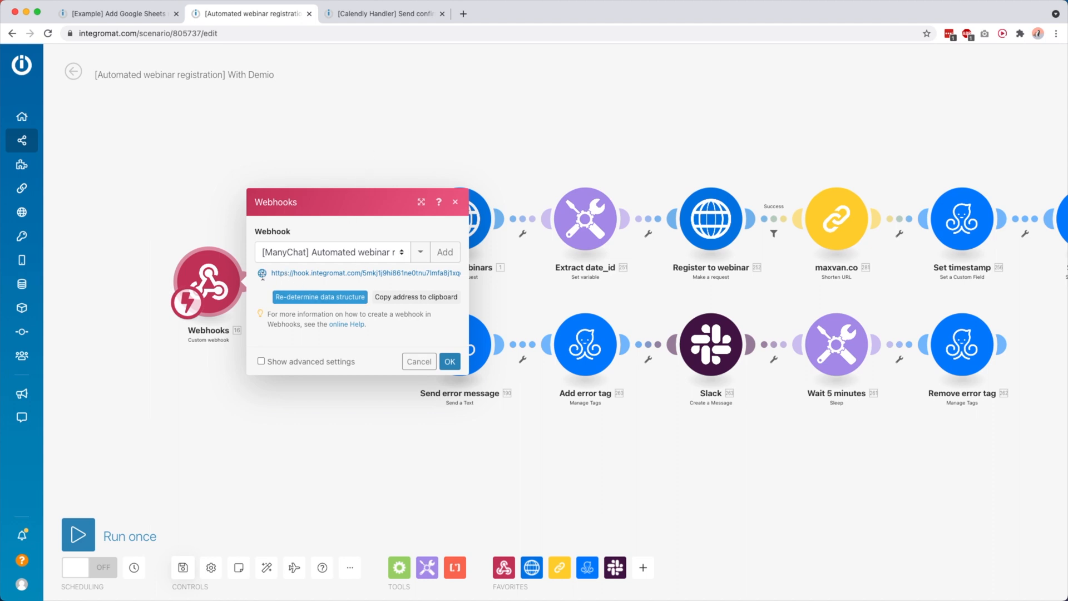
mouse_move(366, 275)
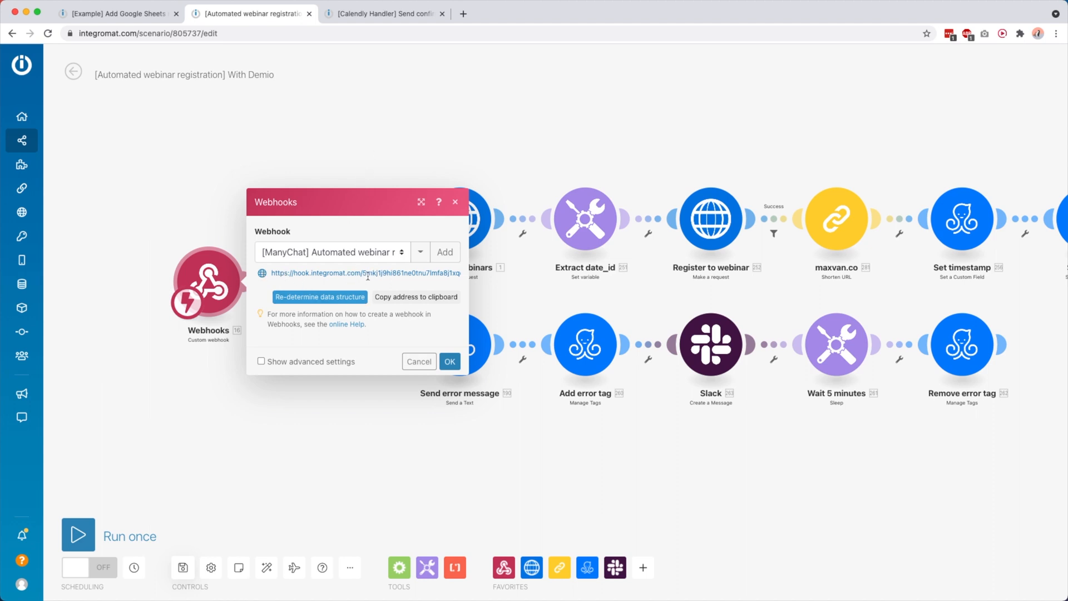
mouse_move(265, 262)
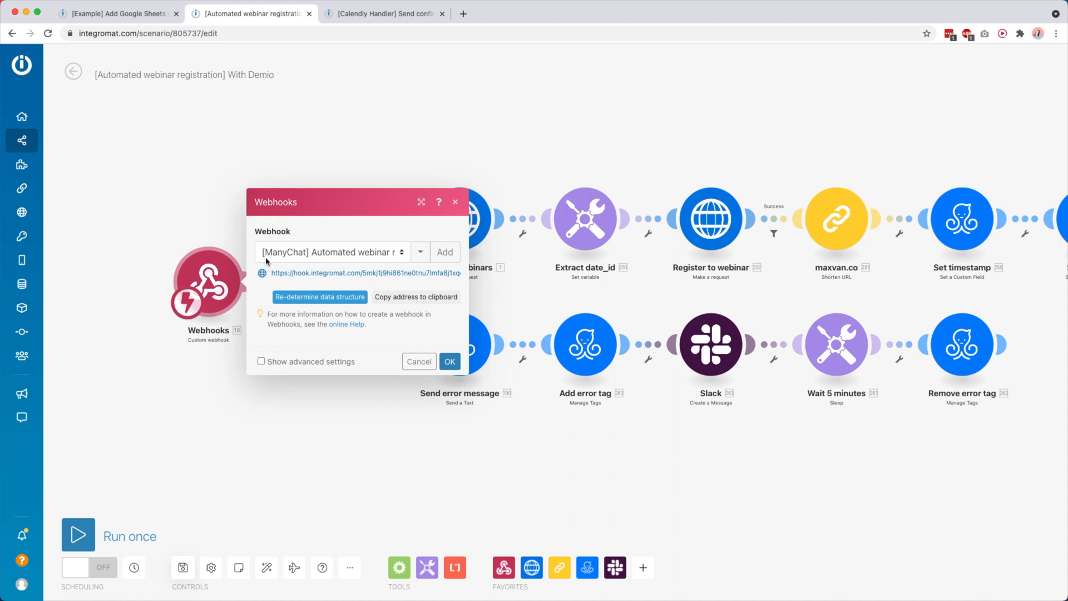
mouse_move(308, 260)
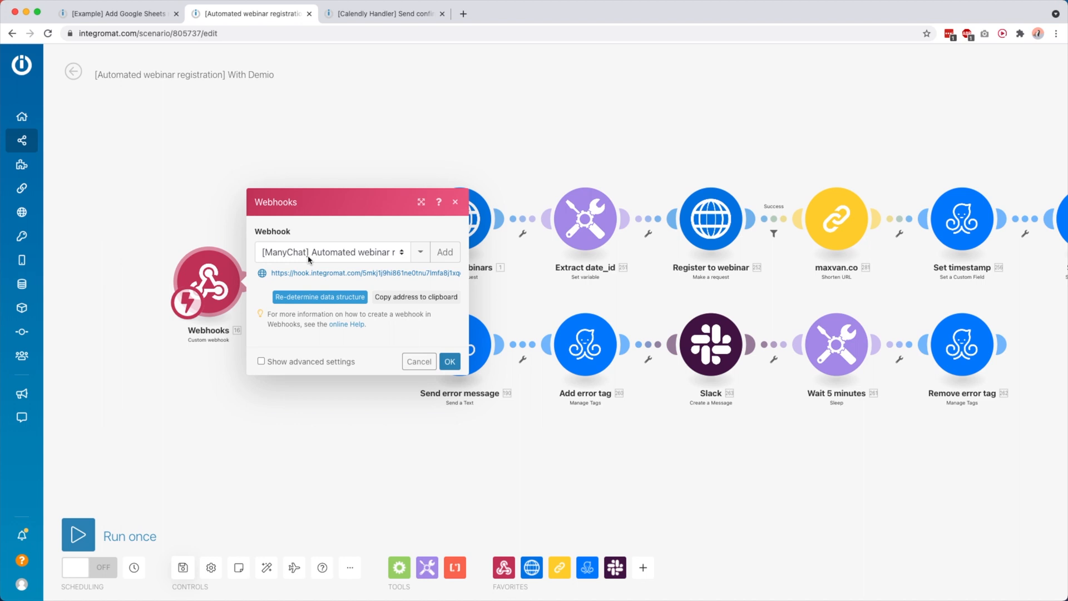
mouse_move(307, 259)
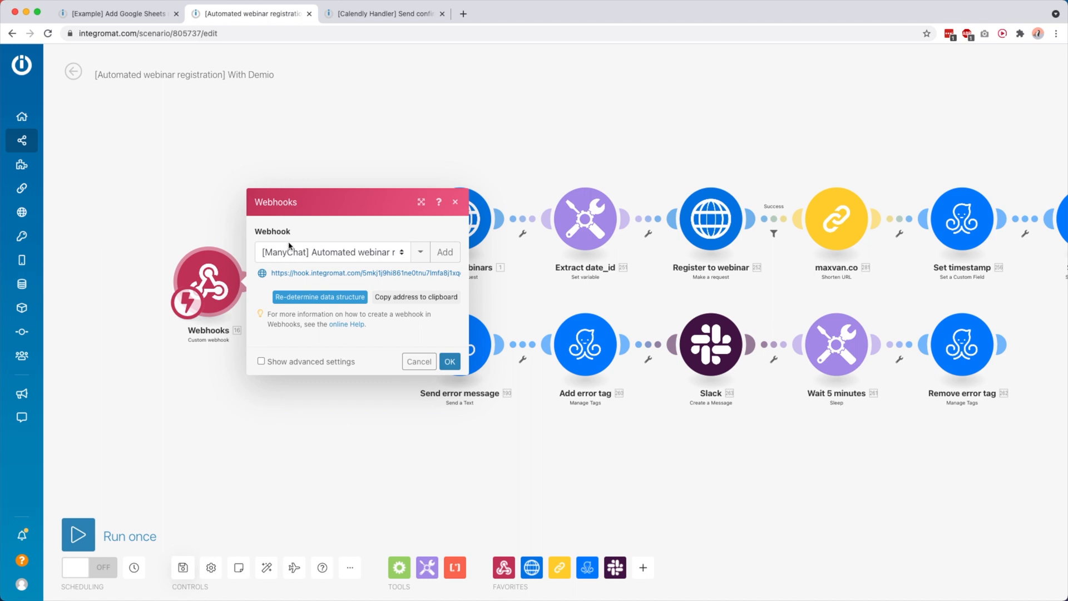
click(384, 13)
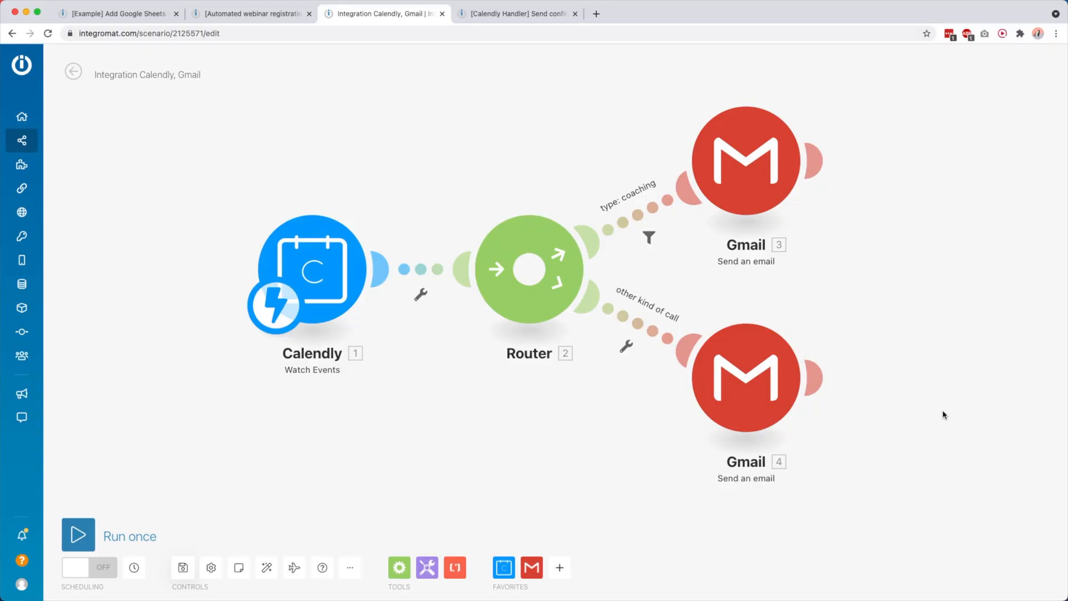
mouse_move(401, 214)
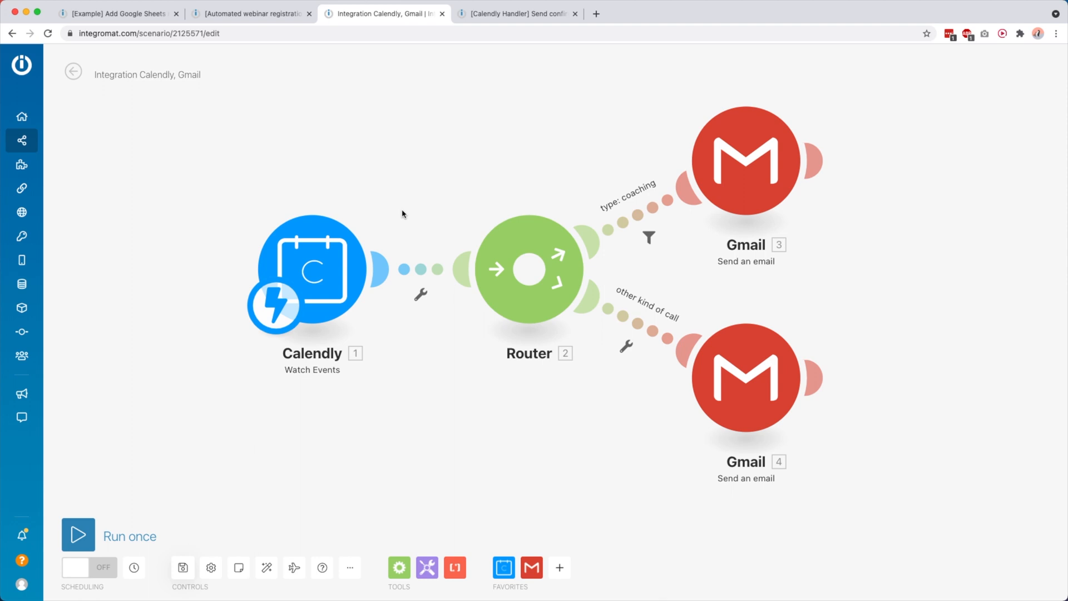
mouse_move(816, 414)
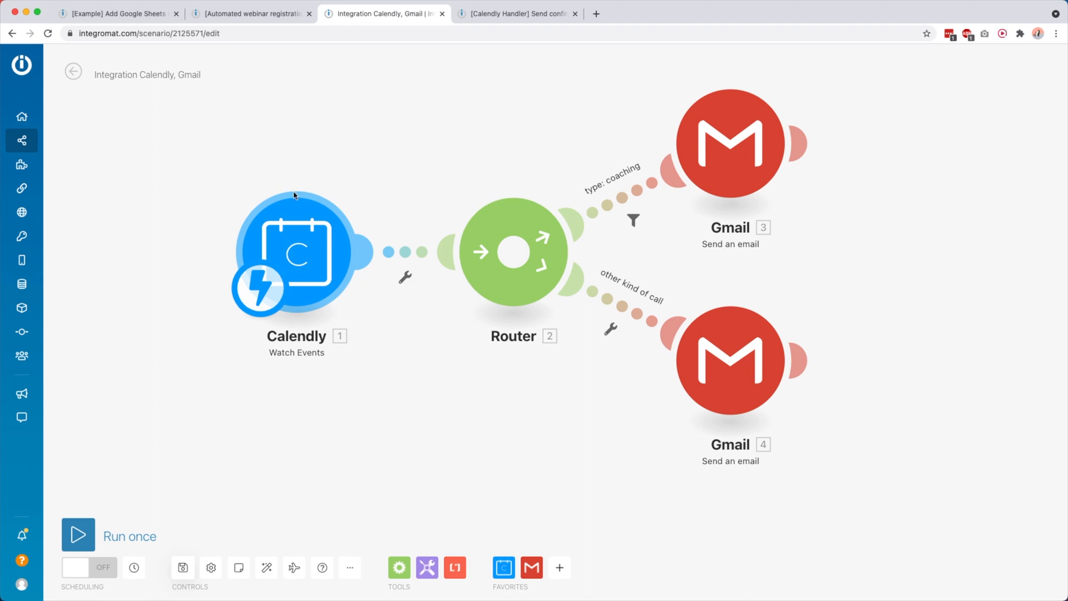
mouse_move(321, 237)
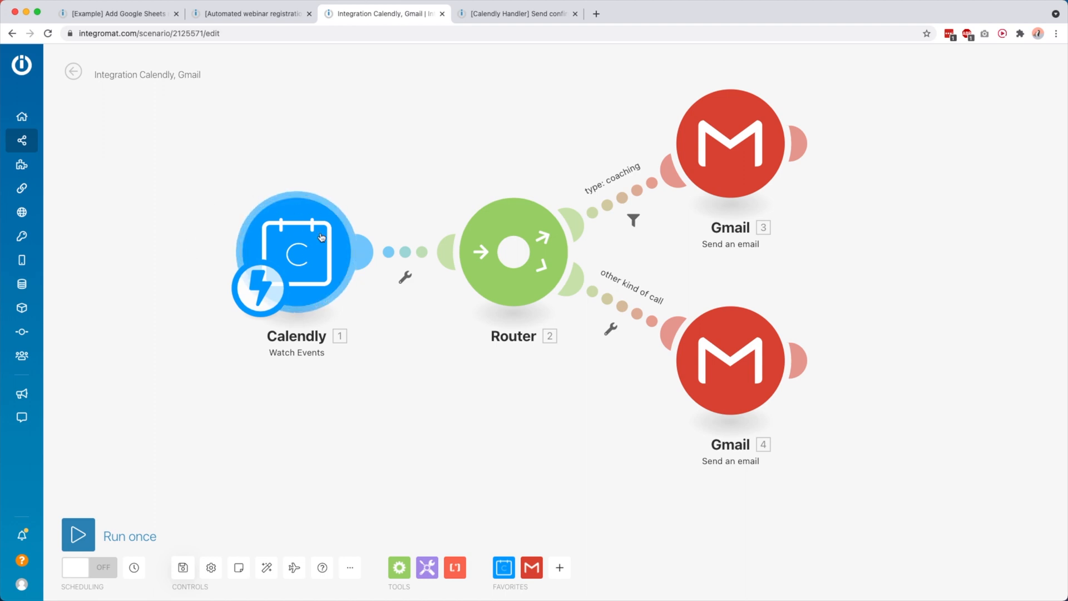
mouse_move(729, 144)
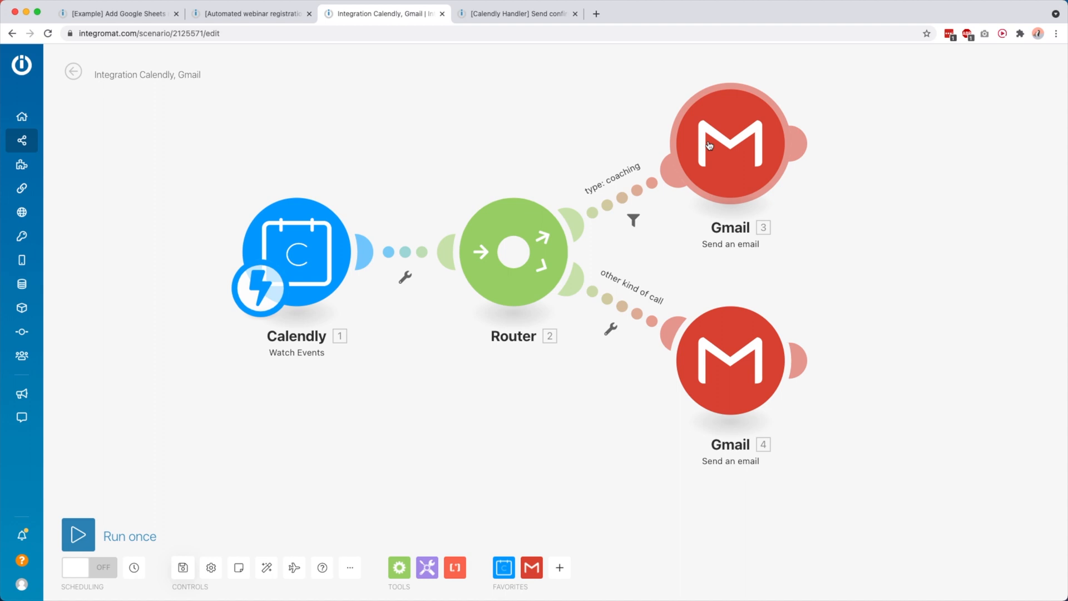
mouse_move(448, 211)
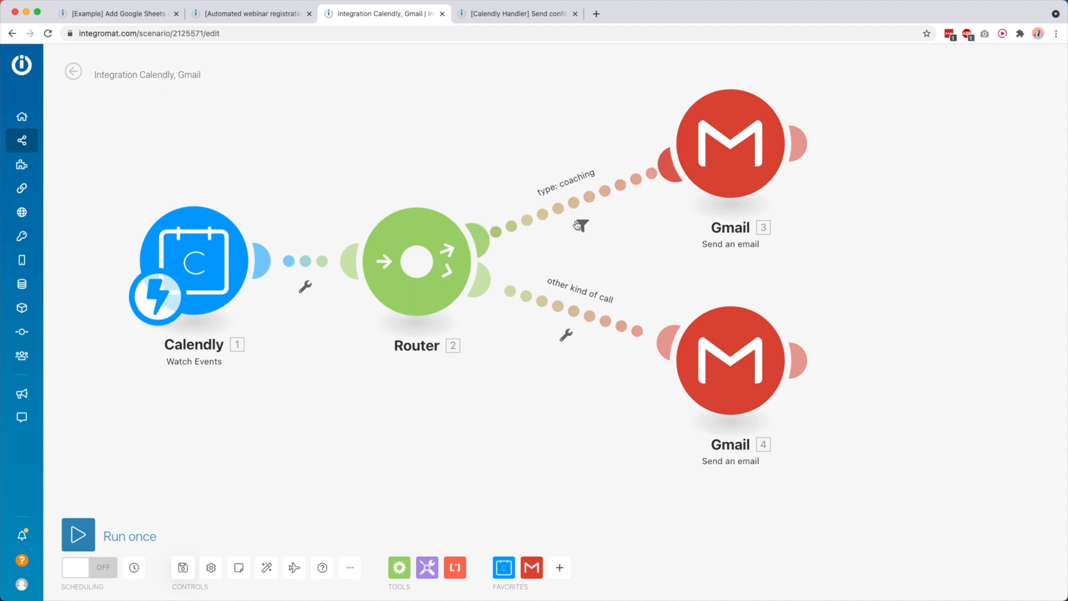
Look at the coaching route's filter condition and return to the router canvas.
click(581, 226)
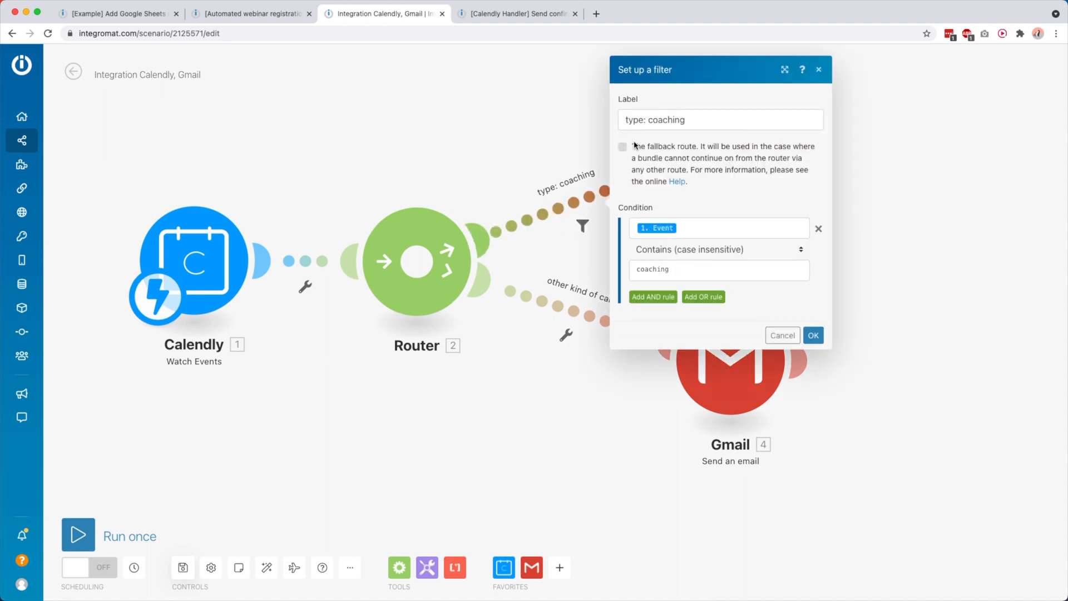
click(718, 226)
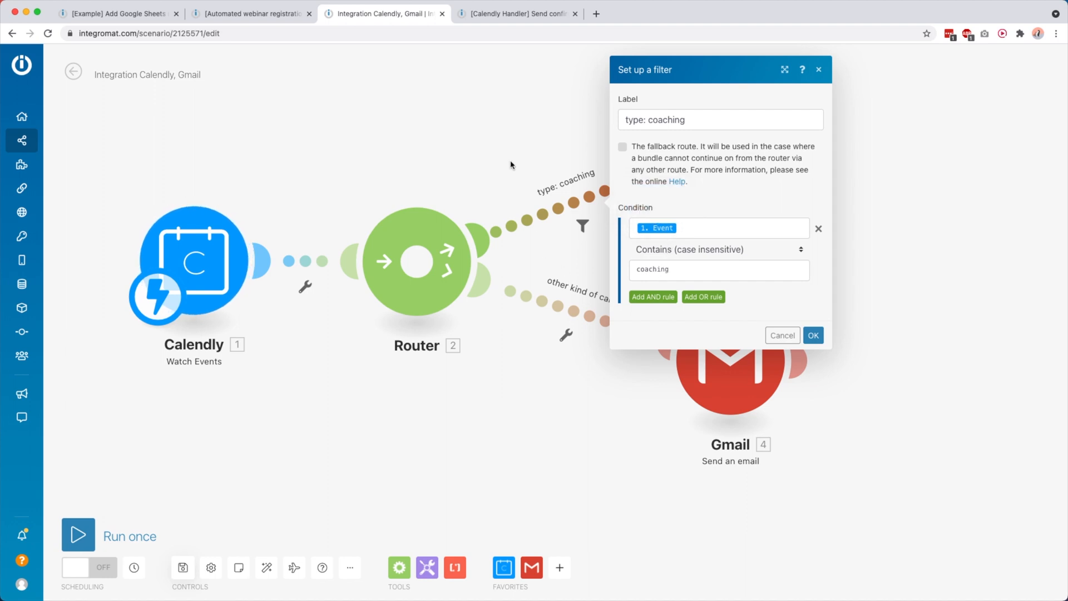
click(812, 334)
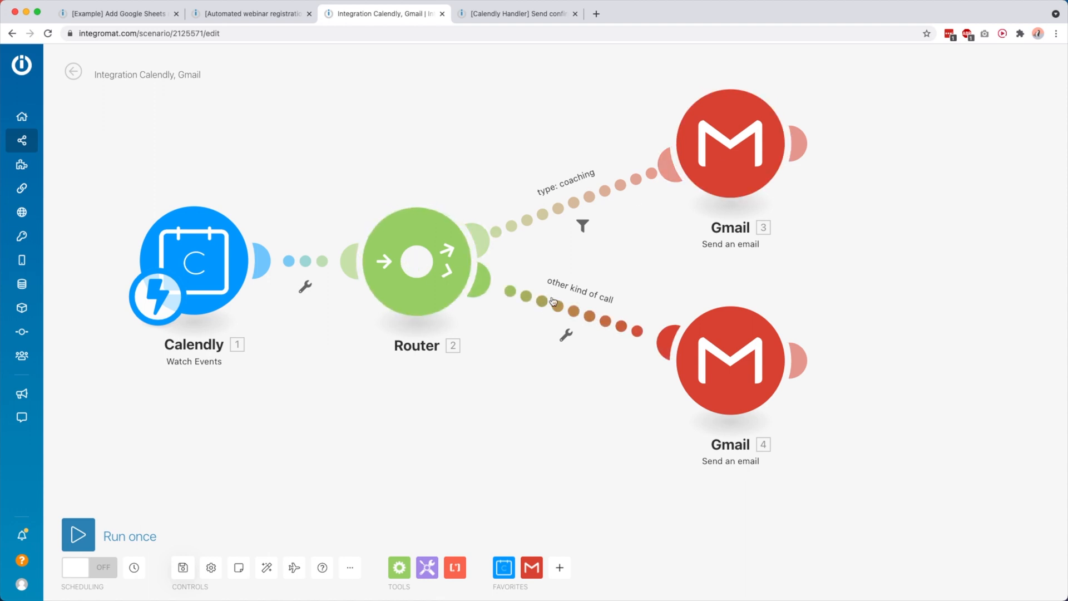
mouse_move(580, 202)
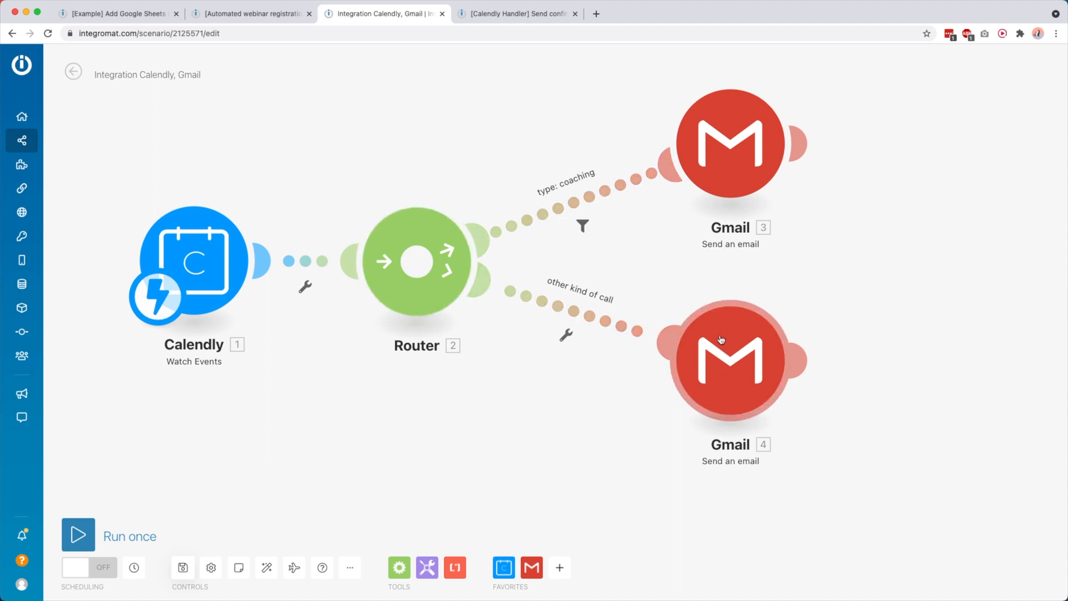
mouse_move(768, 249)
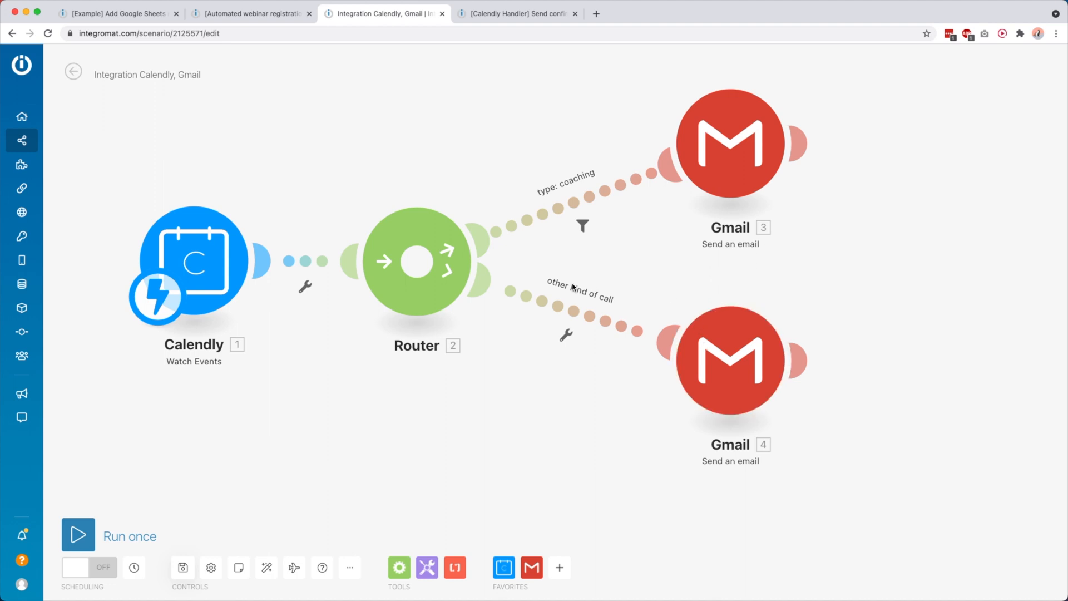
click(566, 334)
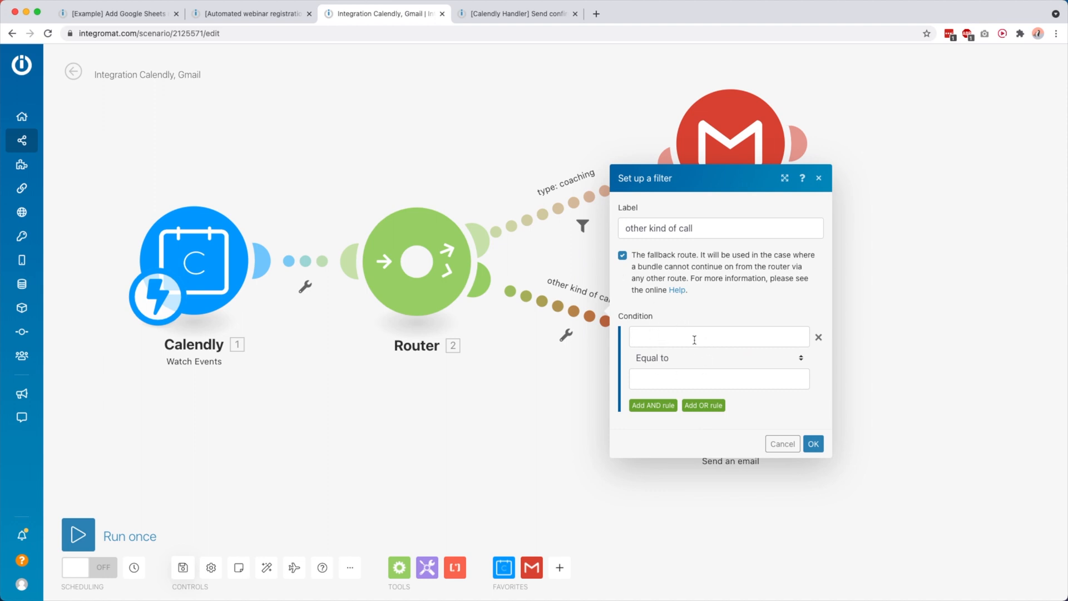
mouse_move(640, 265)
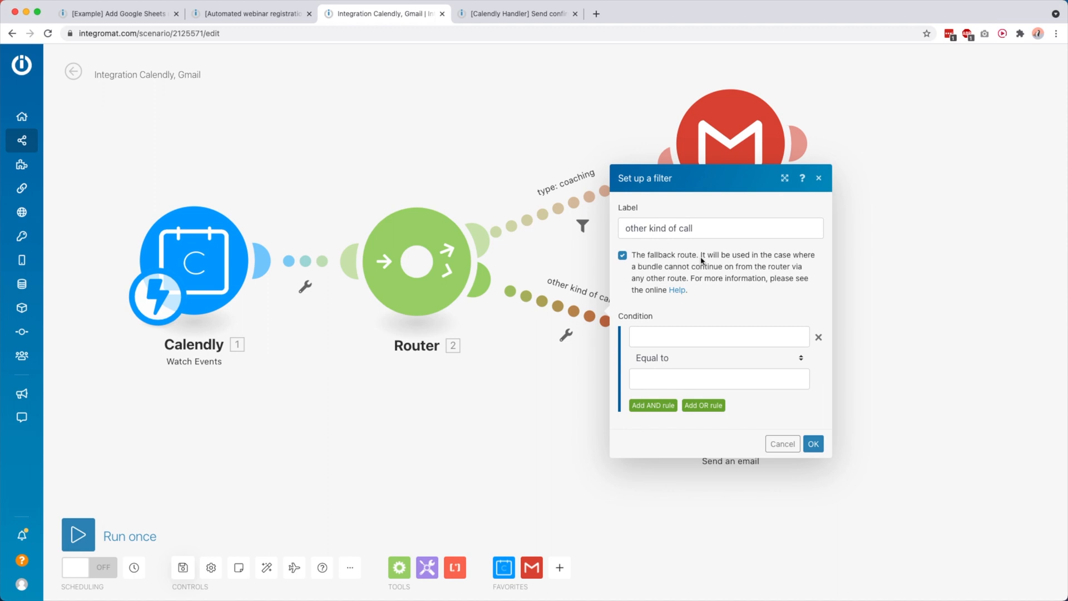
mouse_move(796, 260)
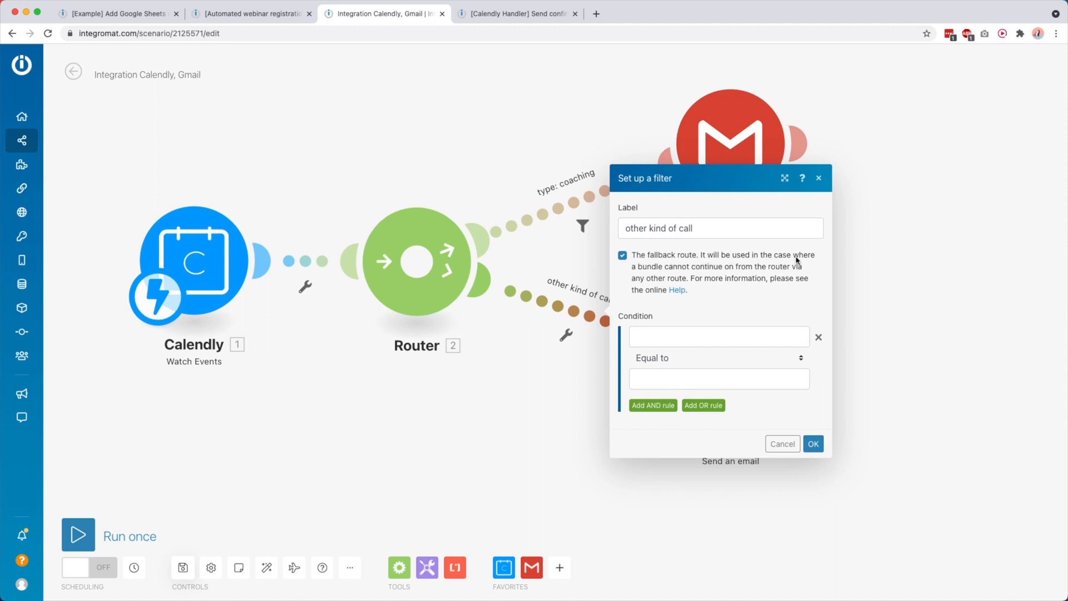
mouse_move(741, 275)
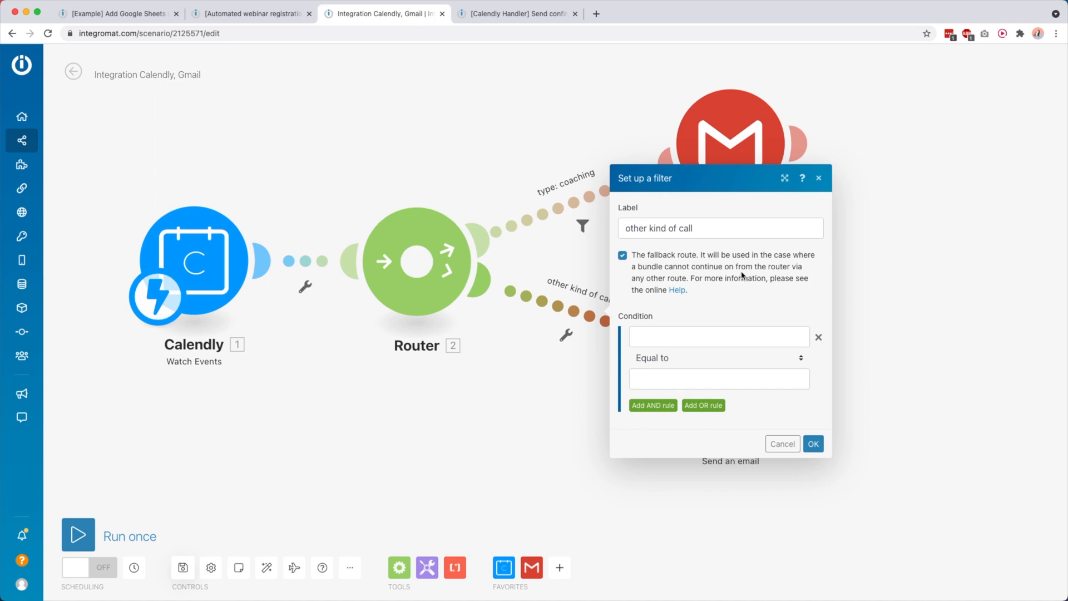
mouse_move(796, 274)
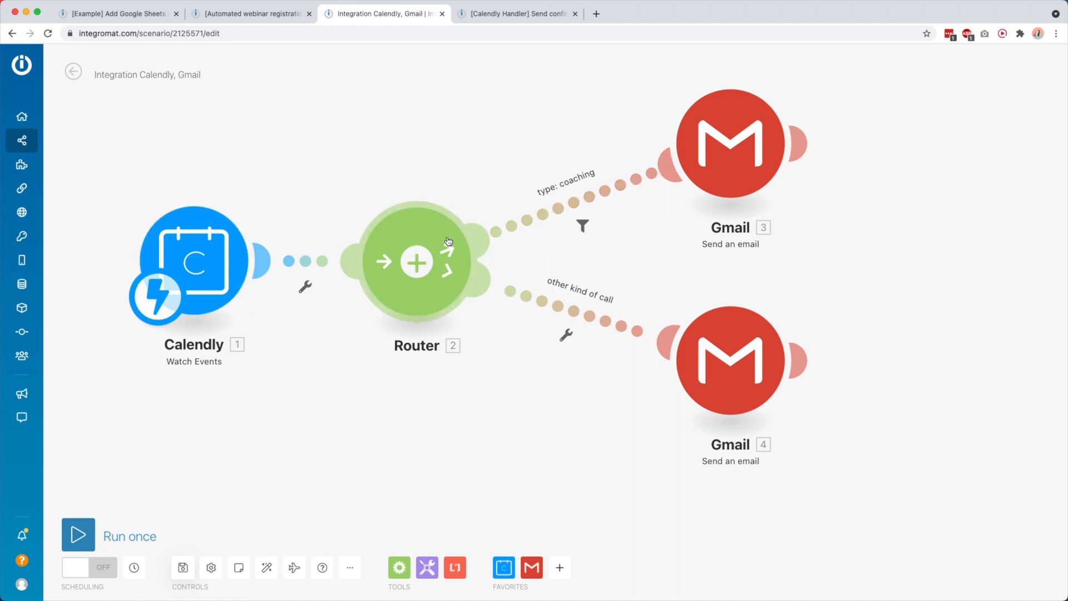
mouse_move(594, 191)
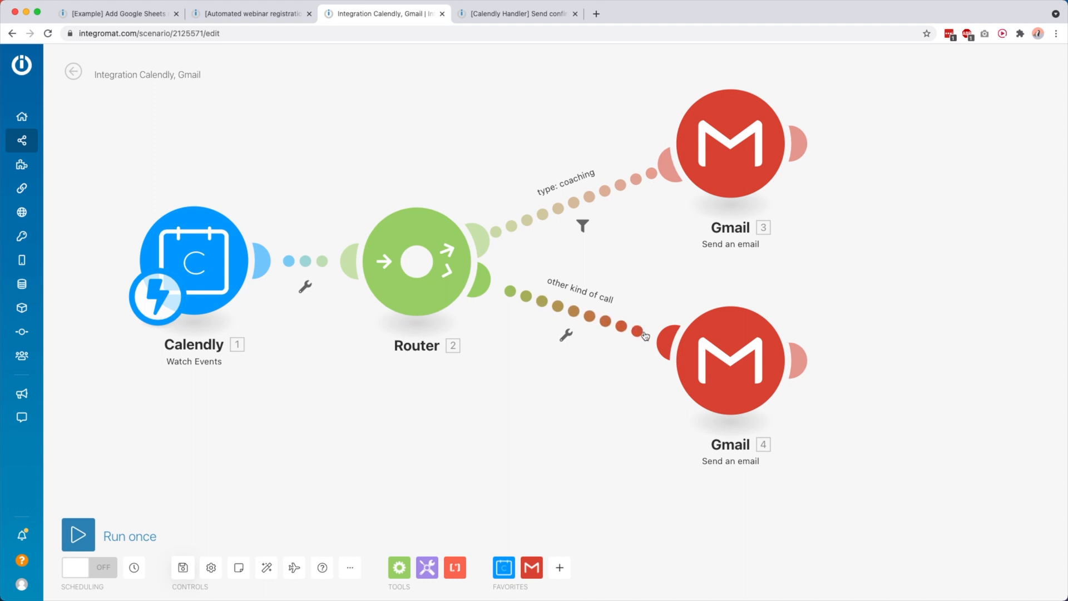
click(565, 335)
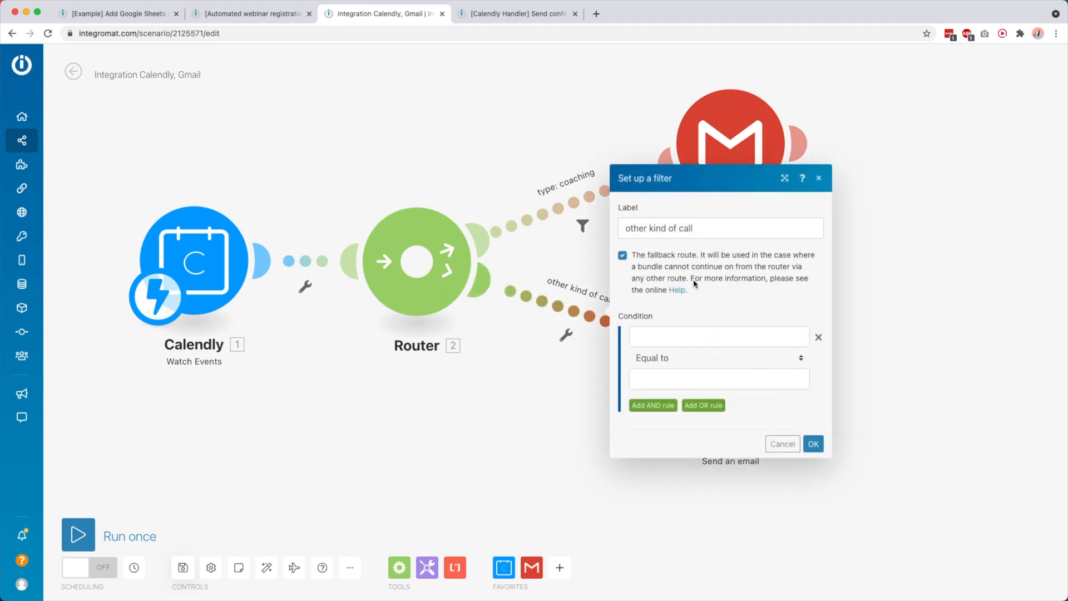
click(812, 443)
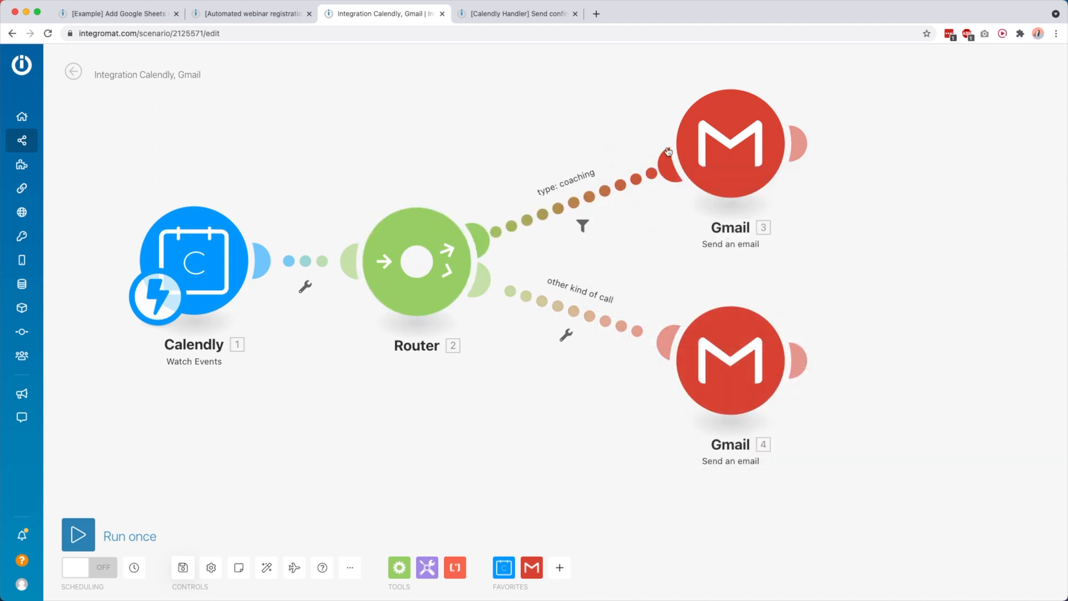
click(582, 226)
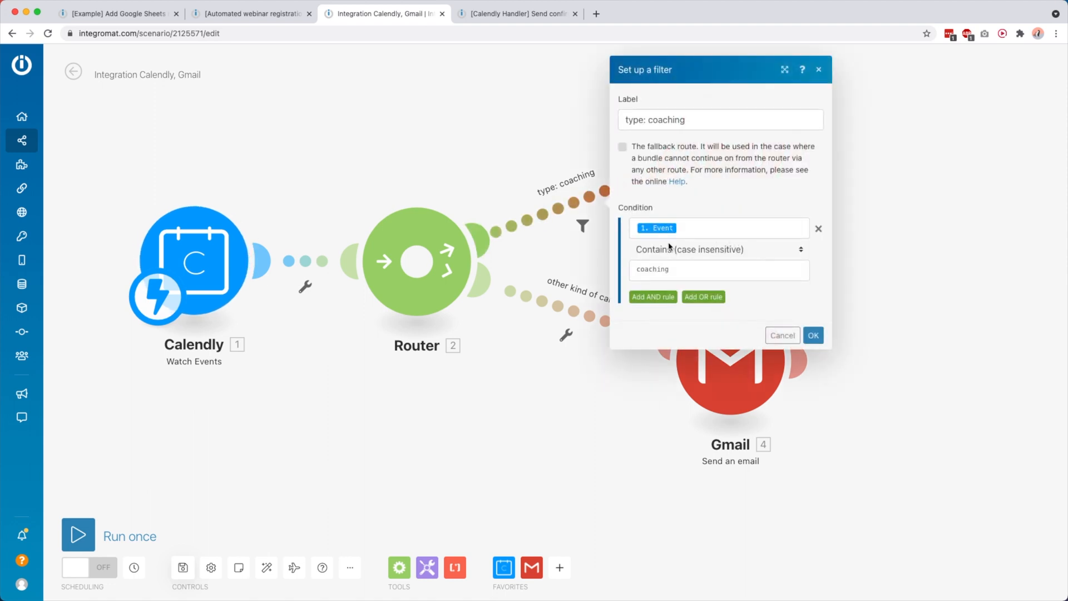
click(812, 334)
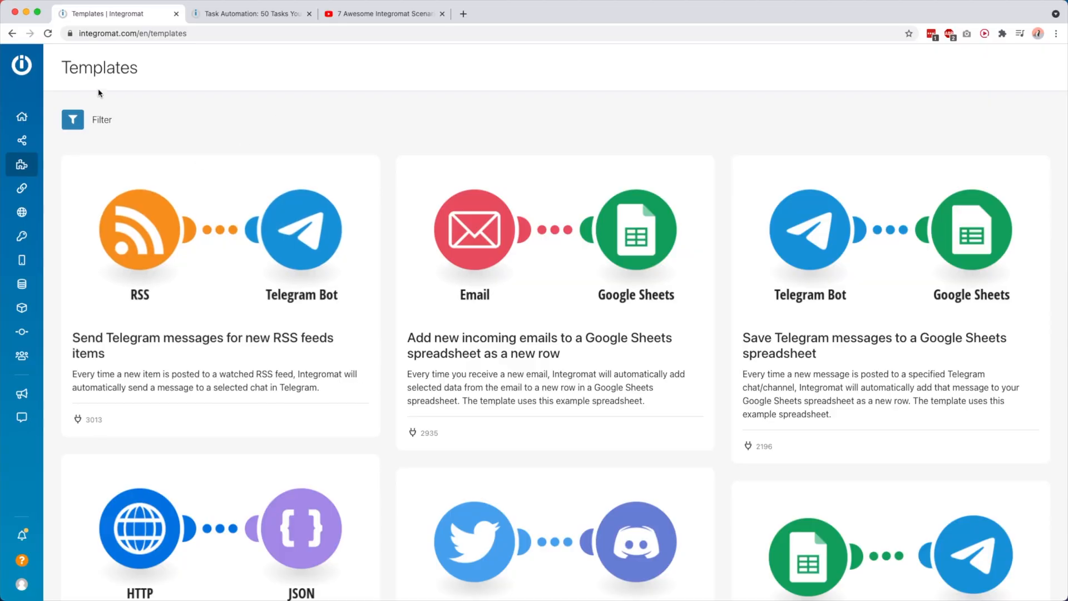
mouse_move(161, 78)
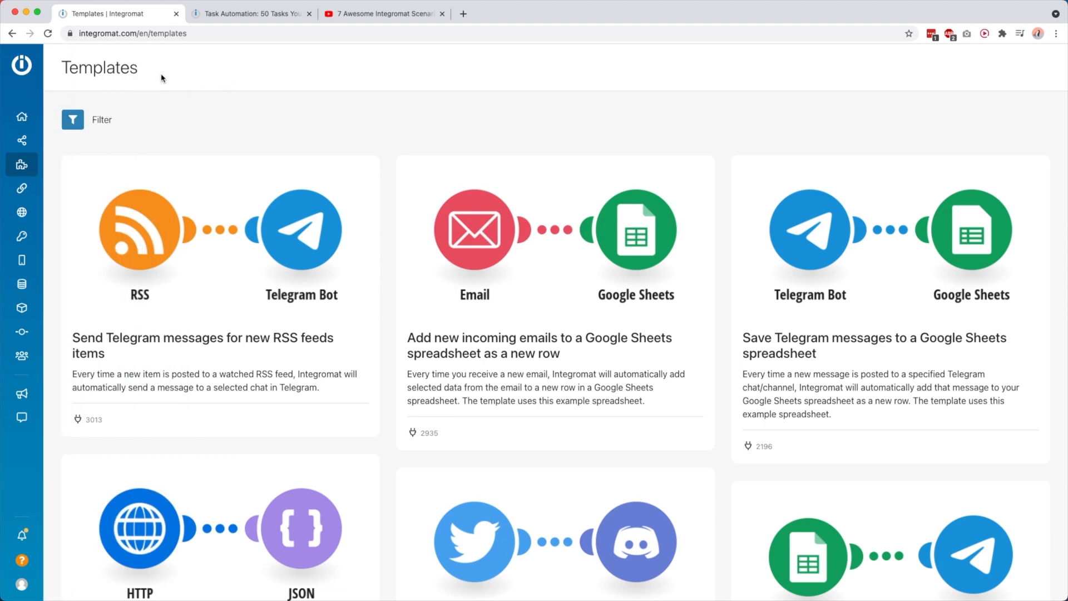
Filter the template gallery to ActiveCampaign and browse its Pipedrive, Wistia and Tradegecko templates.
scroll(down, 3)
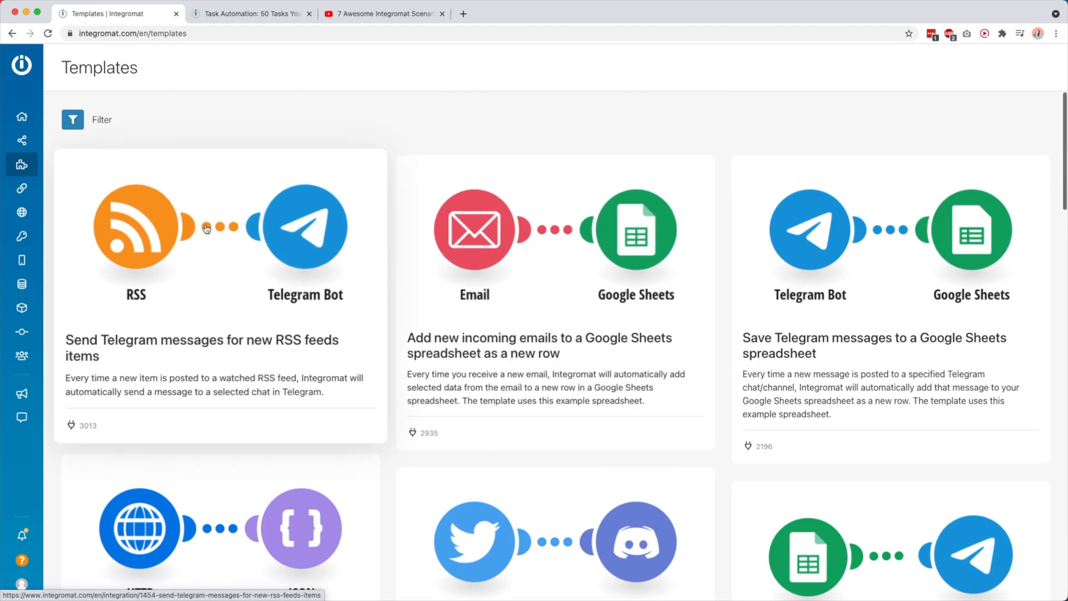
click(91, 119)
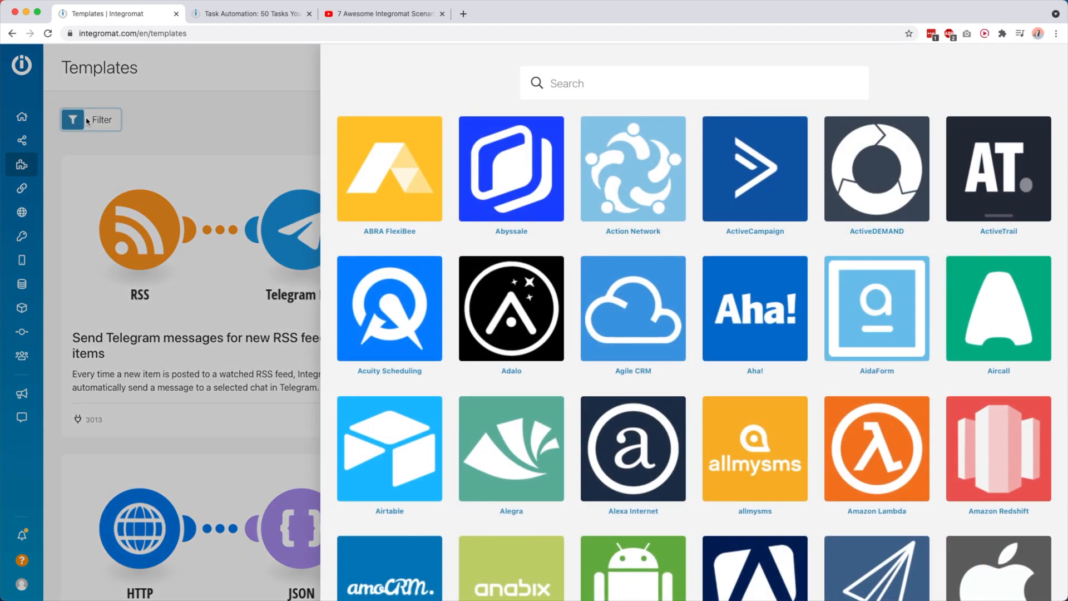
mouse_move(637, 189)
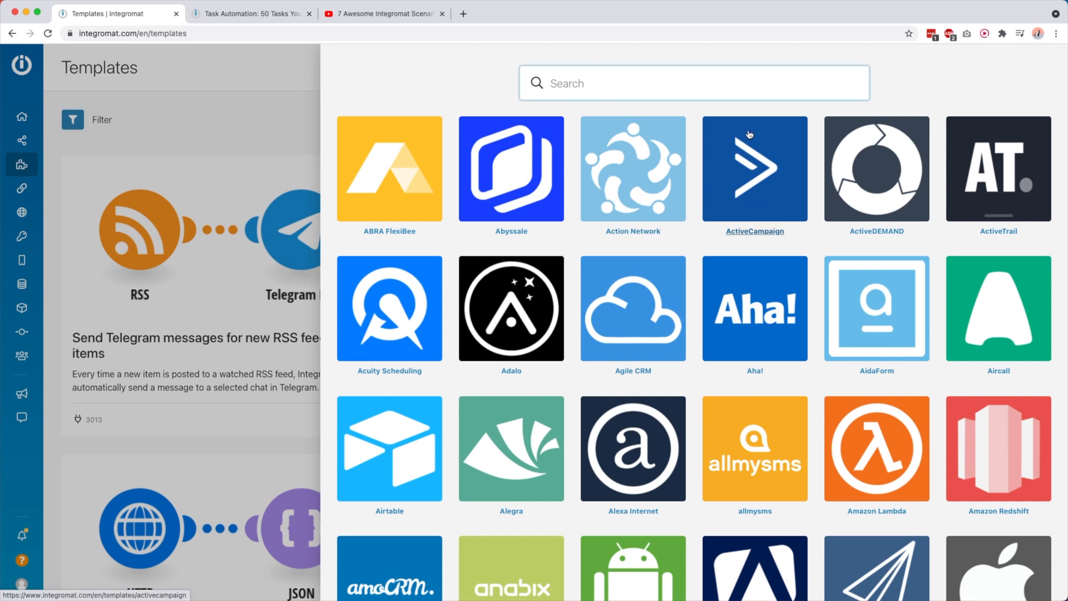
click(754, 169)
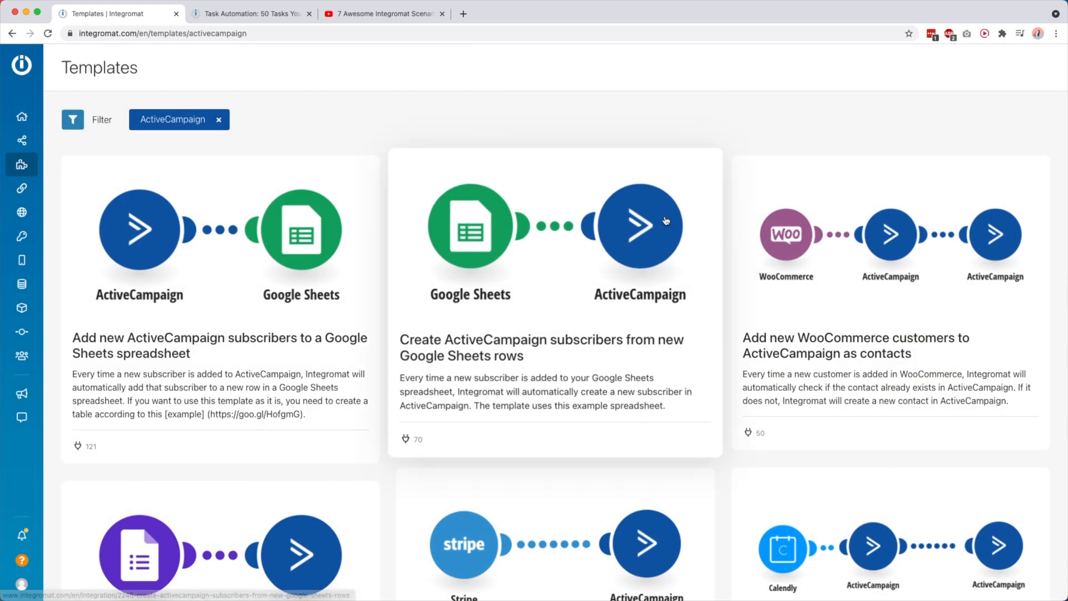
scroll(down, 3)
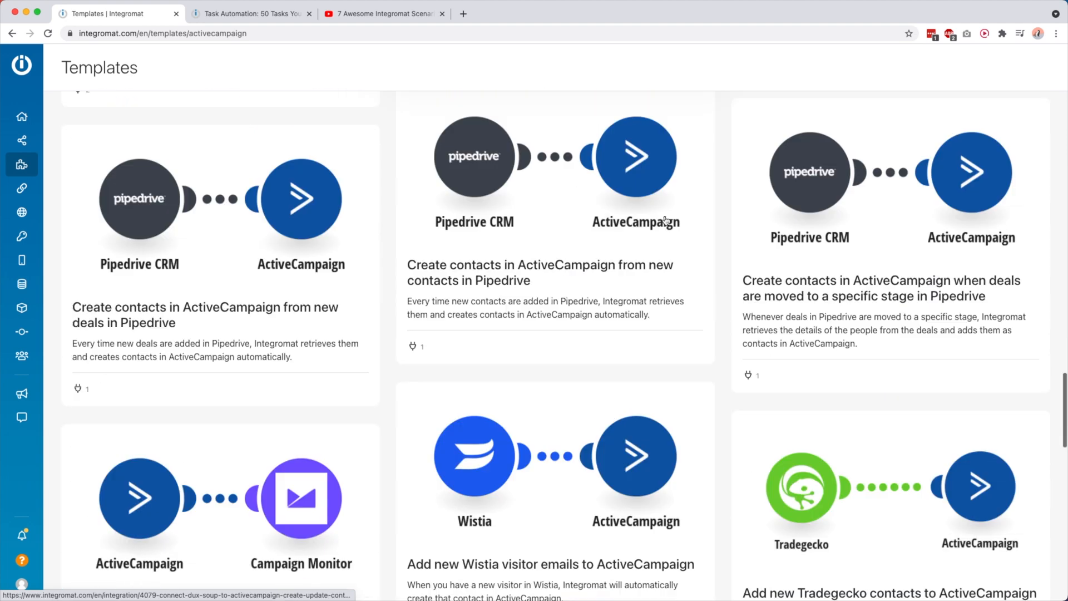
scroll(down, 3)
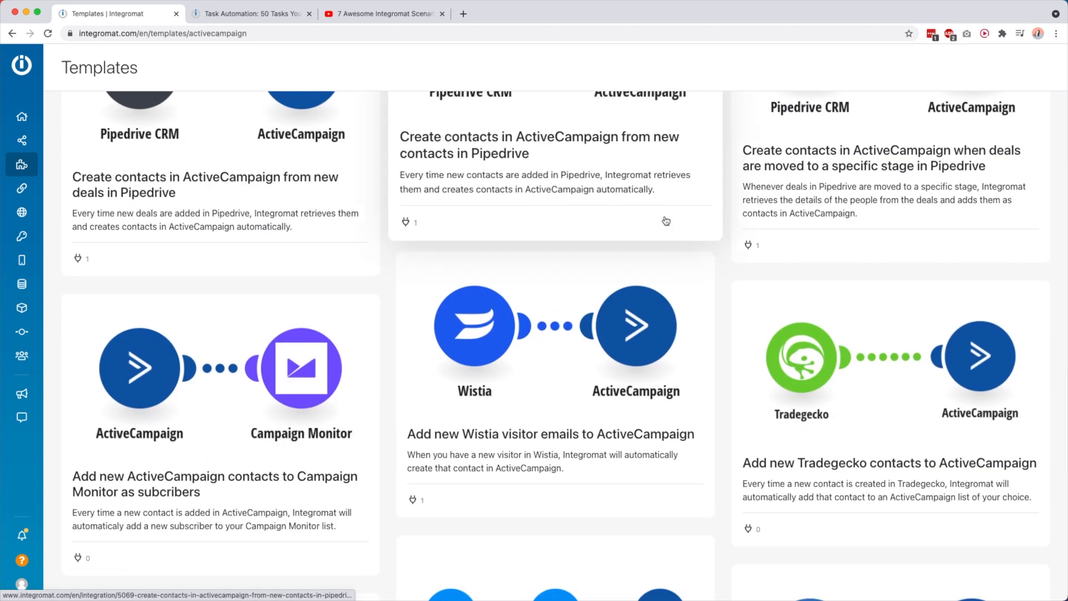
Dismiss the newsletter pop-up and skim the 50-task automation blog article.
click(250, 14)
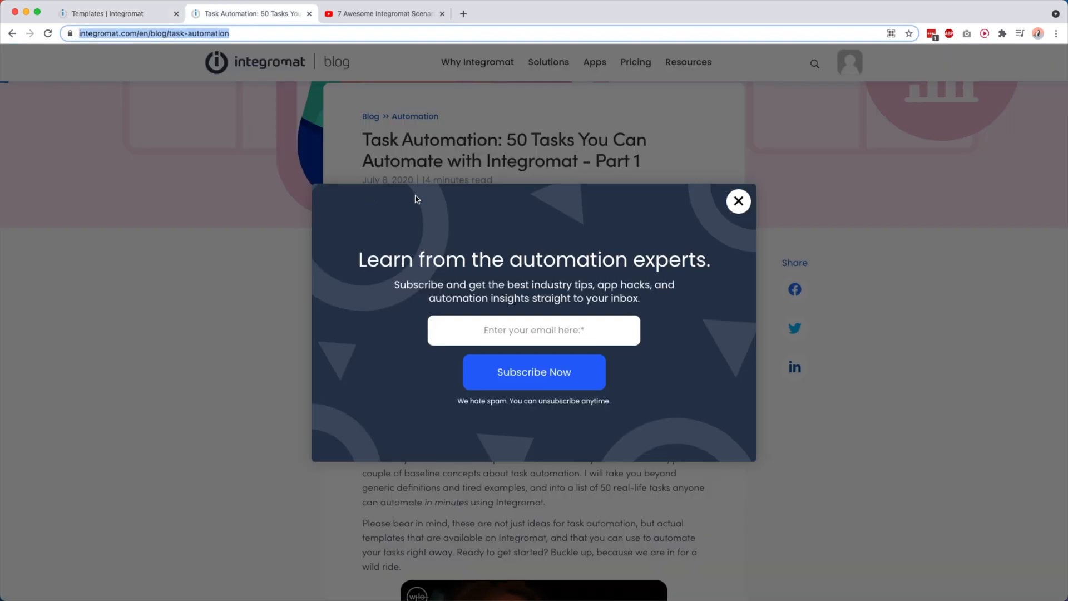
click(737, 202)
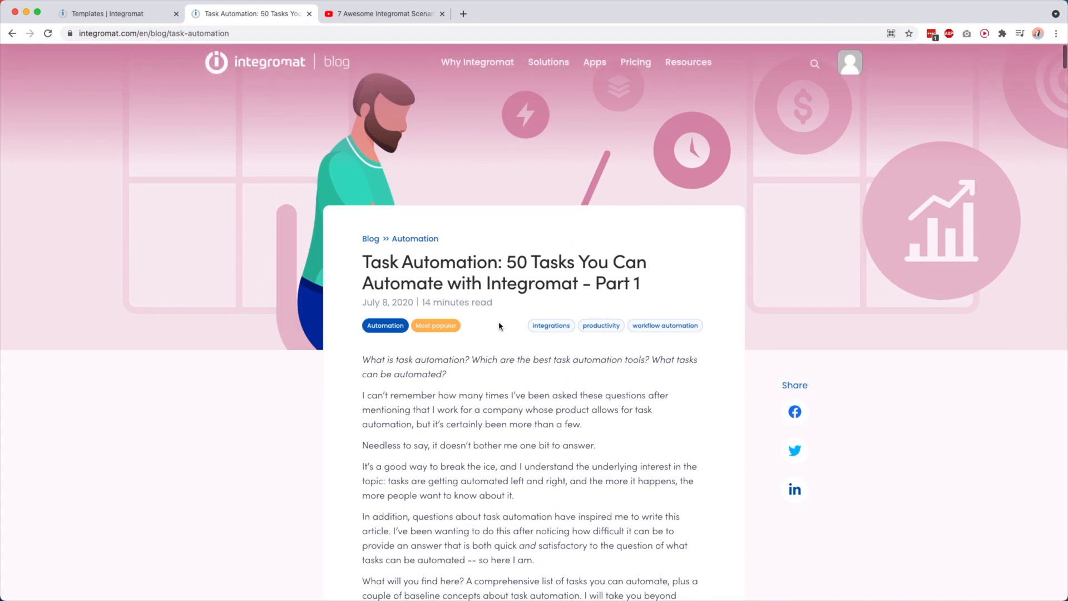
scroll(down, 3)
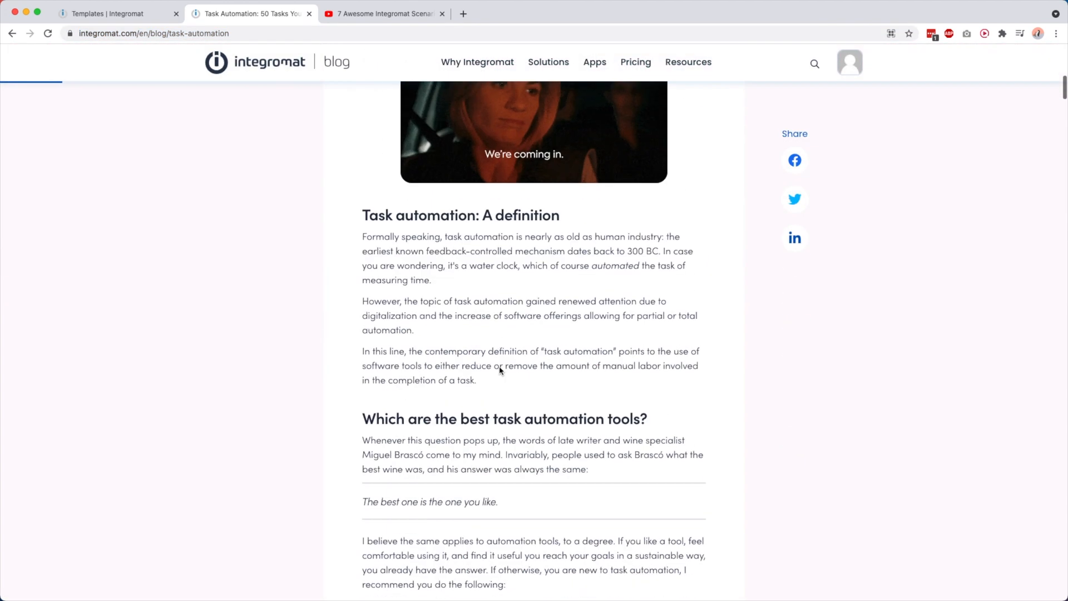
scroll(down, 3)
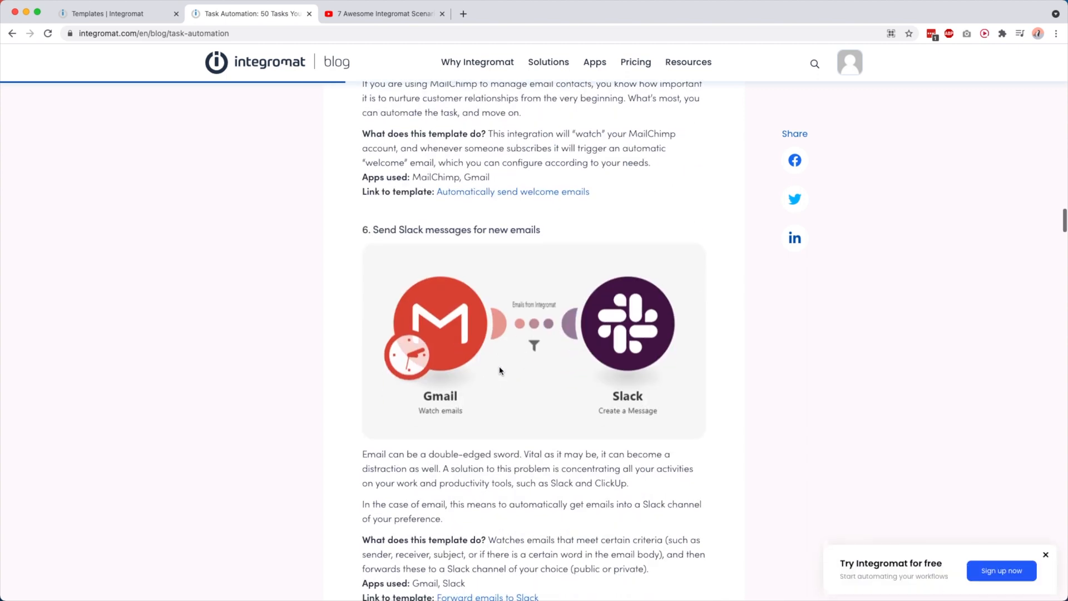
scroll(down, 3)
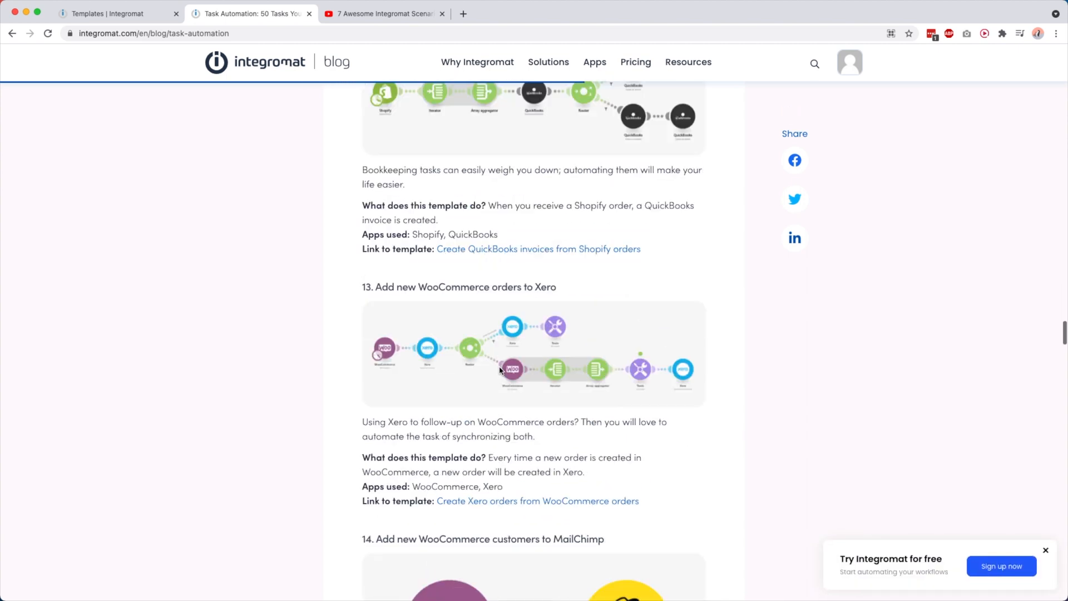
Move on to the 7 Awesome Integromat Scenario Examples video.
click(384, 13)
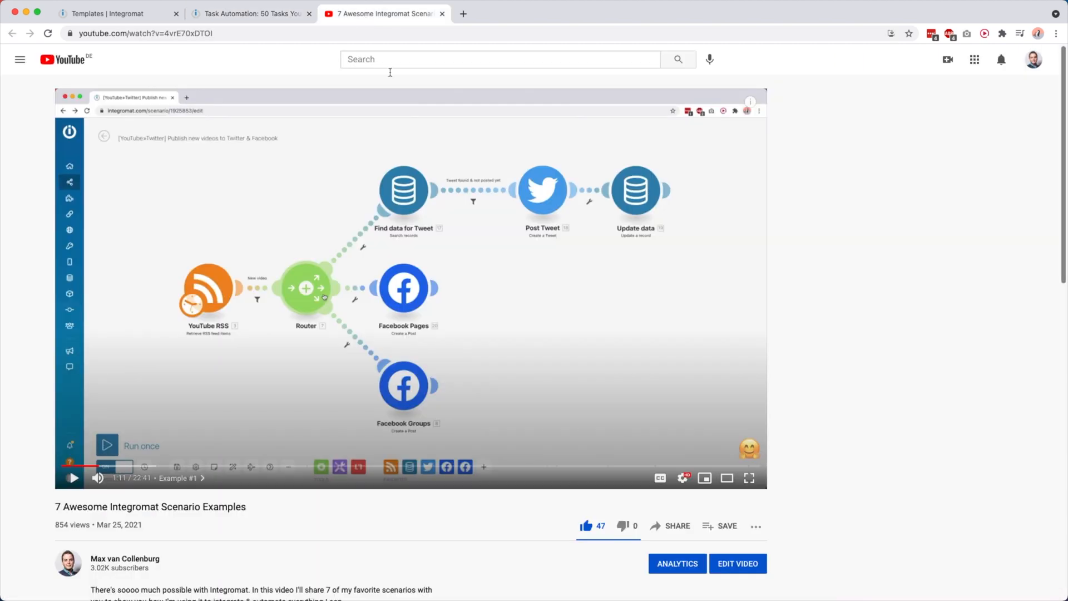